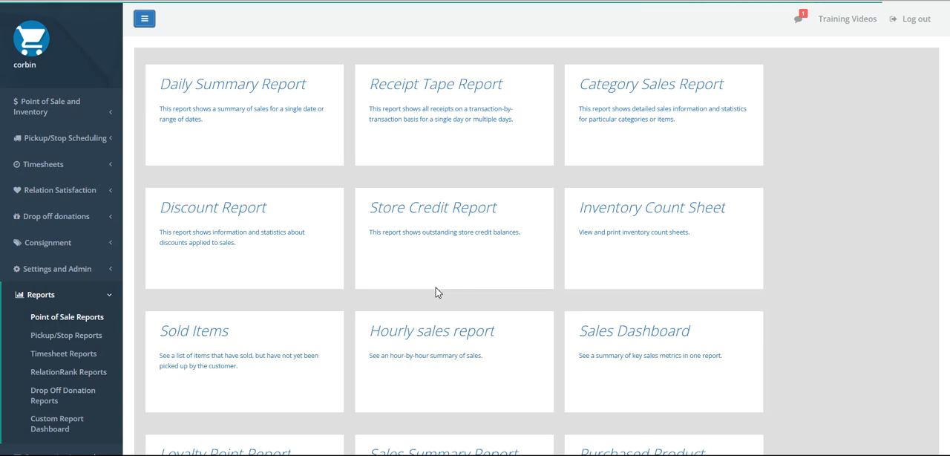
mouse_move(192, 279)
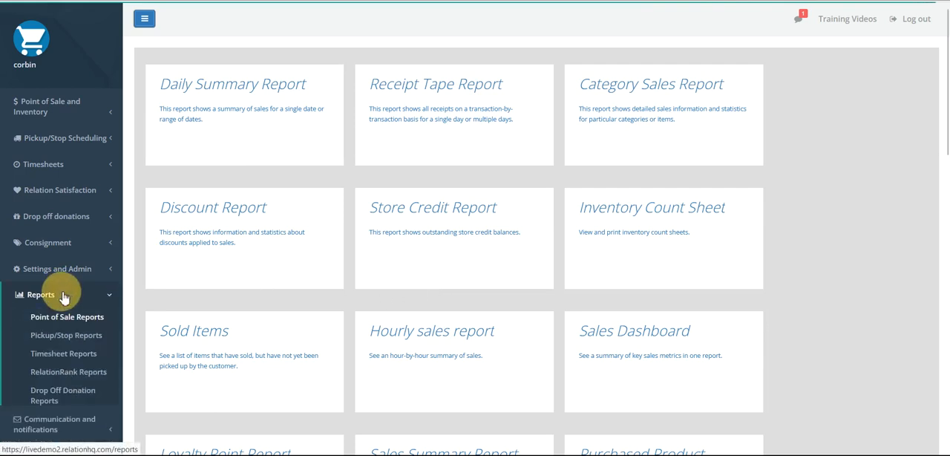
- Go to Point of Sale Reports and open the Inventory Count Sheet report page
left_click(59, 106)
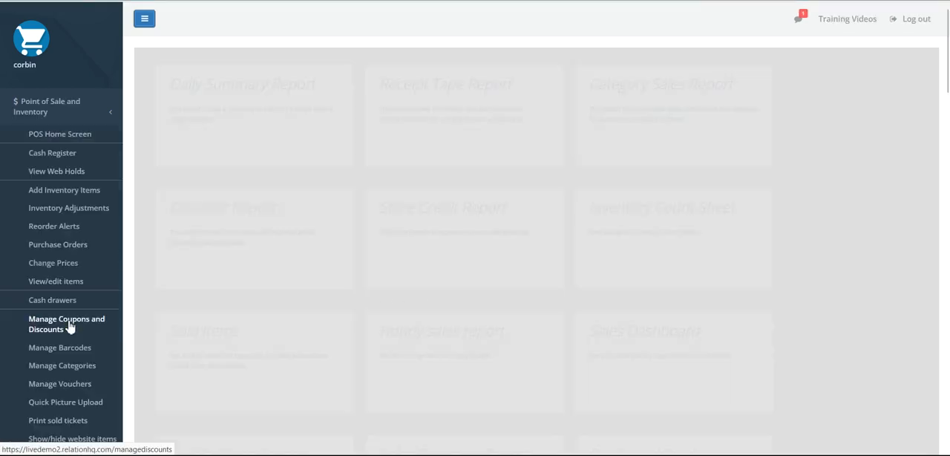
left_click(41, 294)
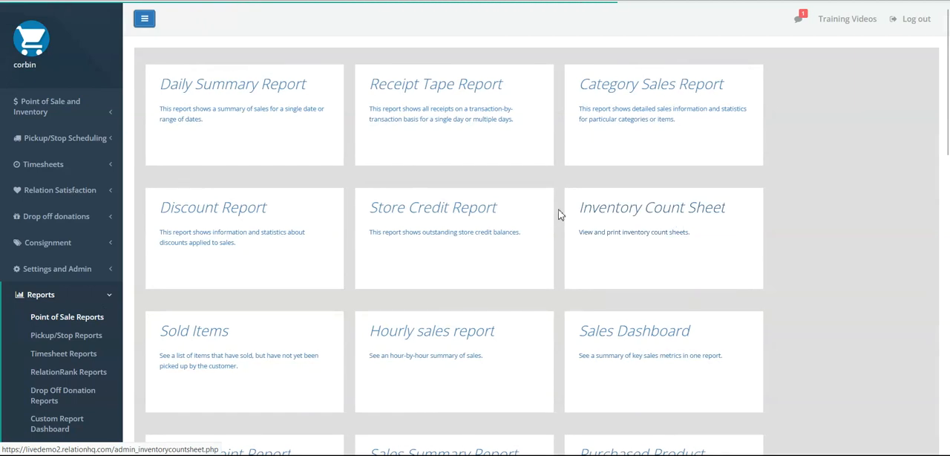
mouse_move(664, 215)
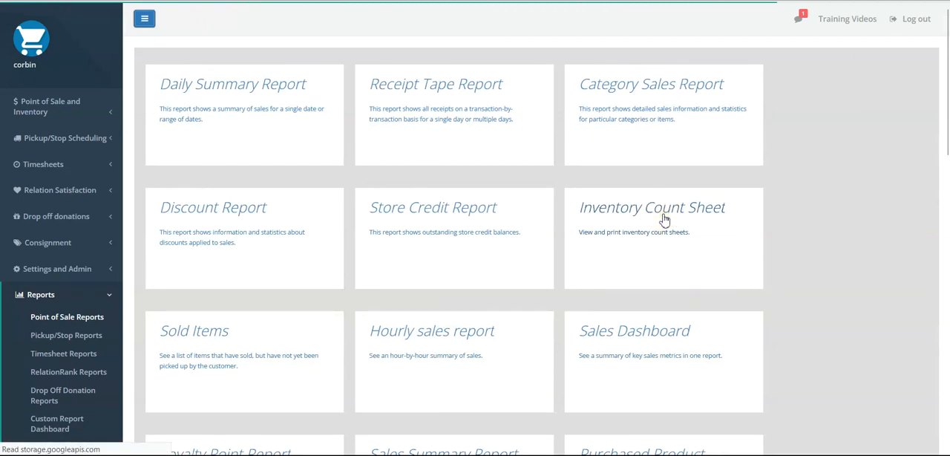
left_click(652, 207)
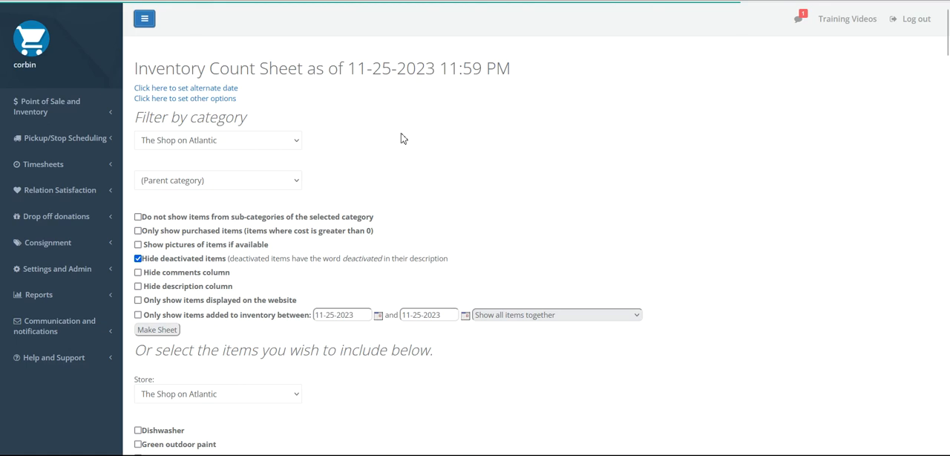
double_click(386, 68)
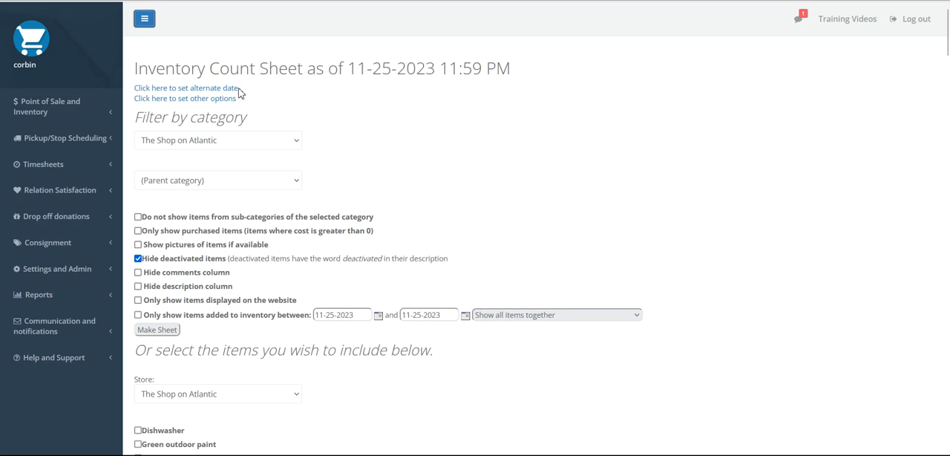
mouse_move(250, 95)
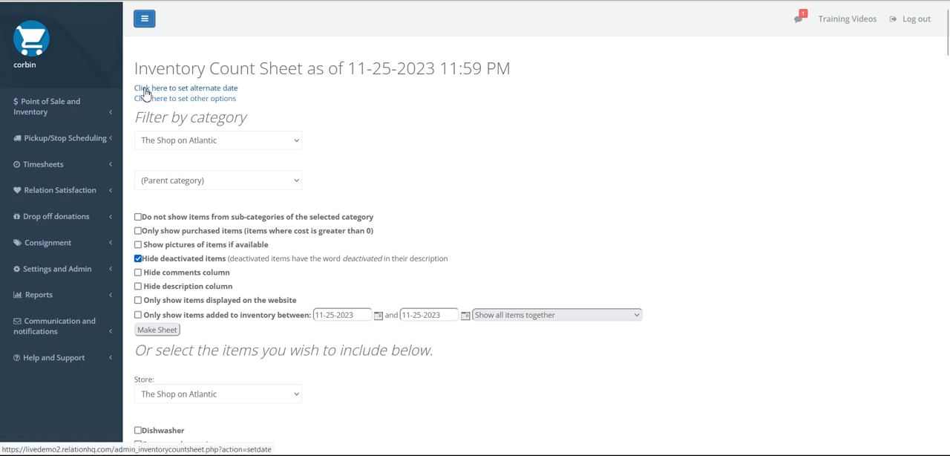
mouse_move(196, 98)
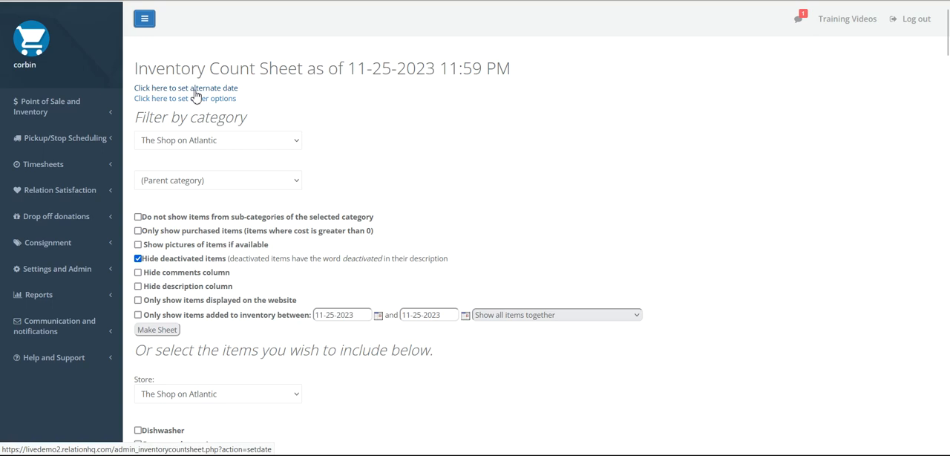
- Set an alternate count date of 06-30-2023 at 11:59 PM for the sheet
left_click(185, 88)
type("06--202")
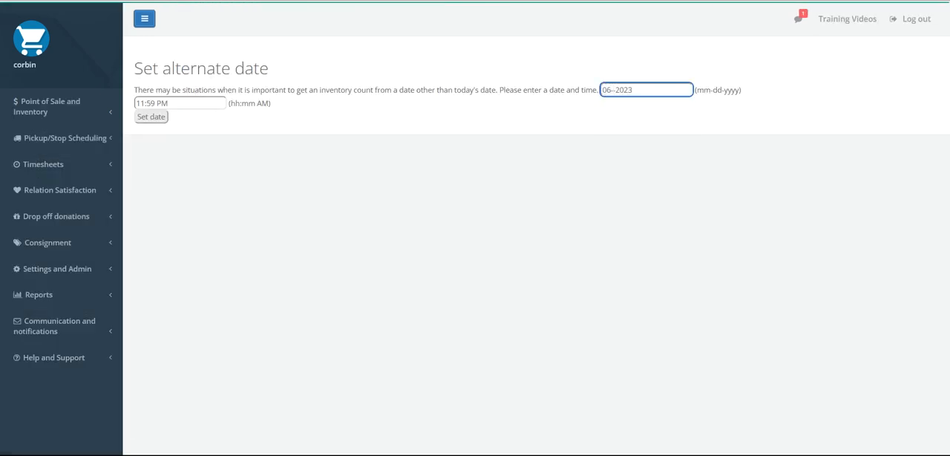
type("30")
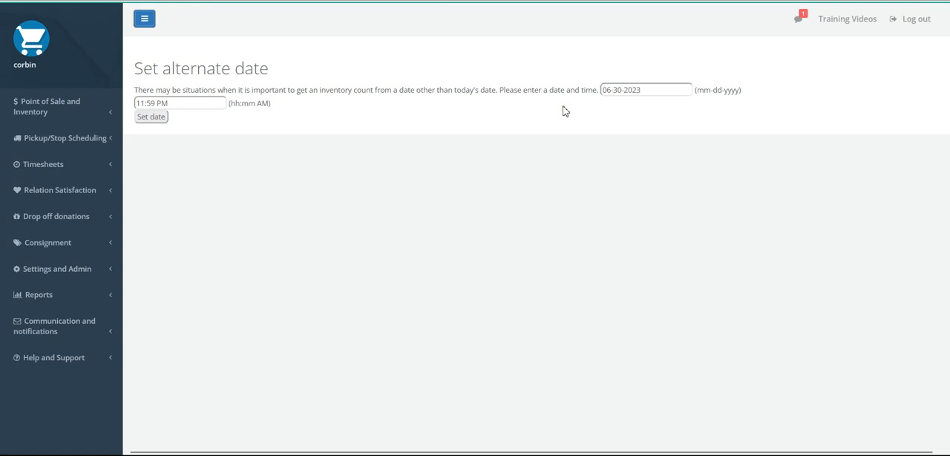
mouse_move(175, 118)
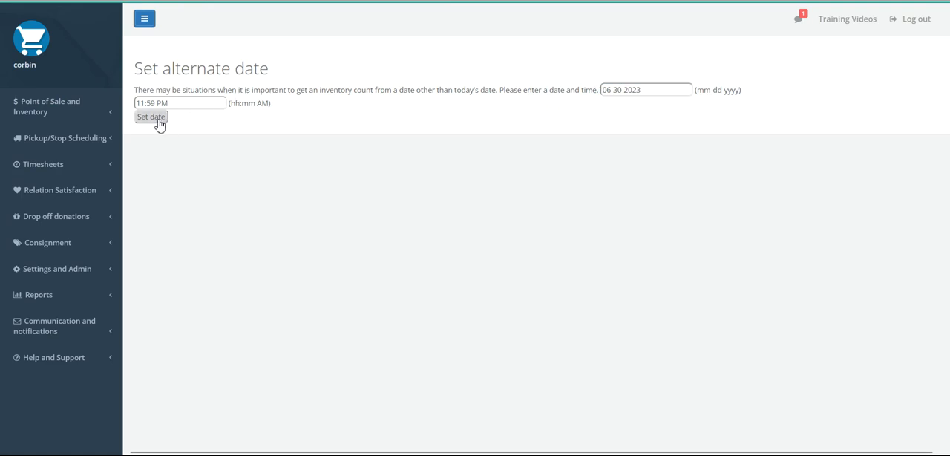
left_click(150, 116)
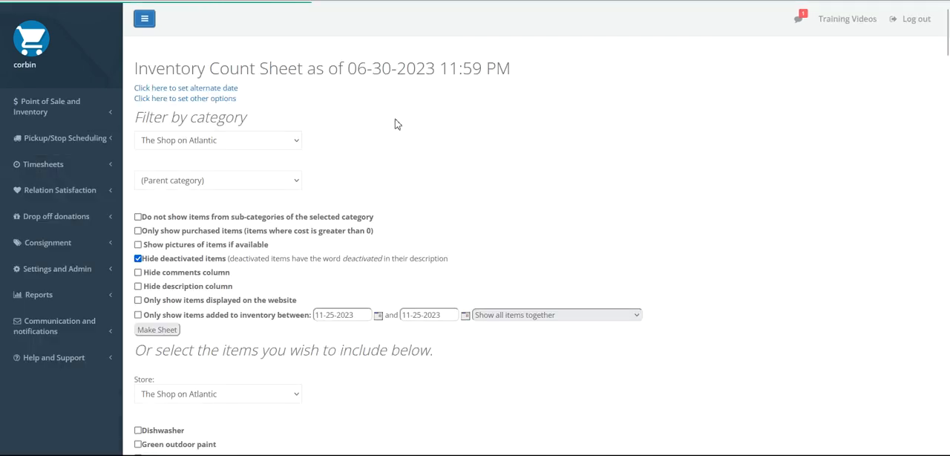
double_click(379, 68)
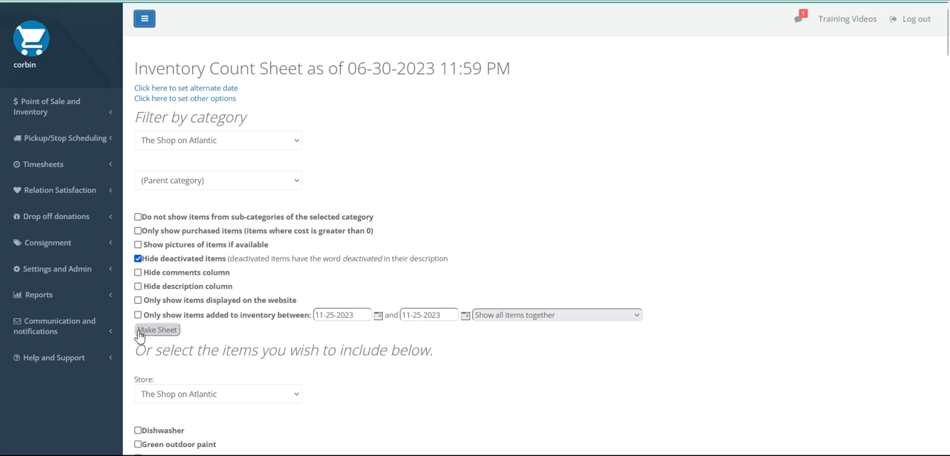
scroll("down", 3)
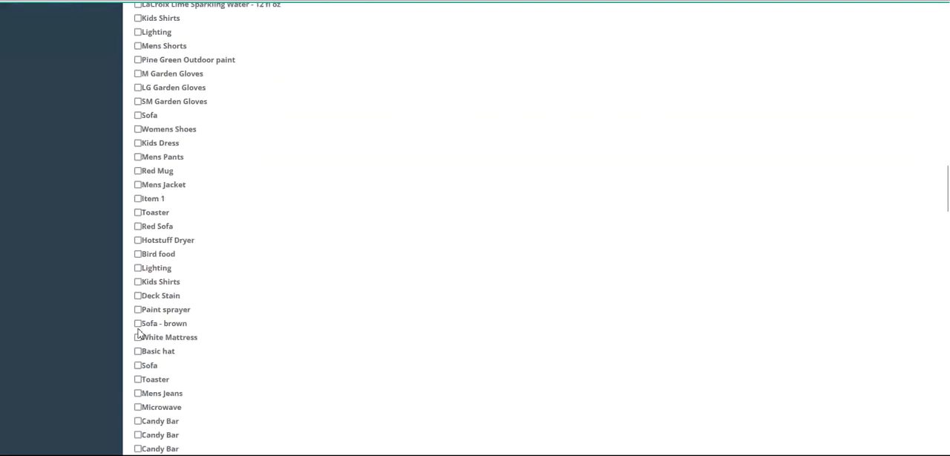
scroll("down", 3)
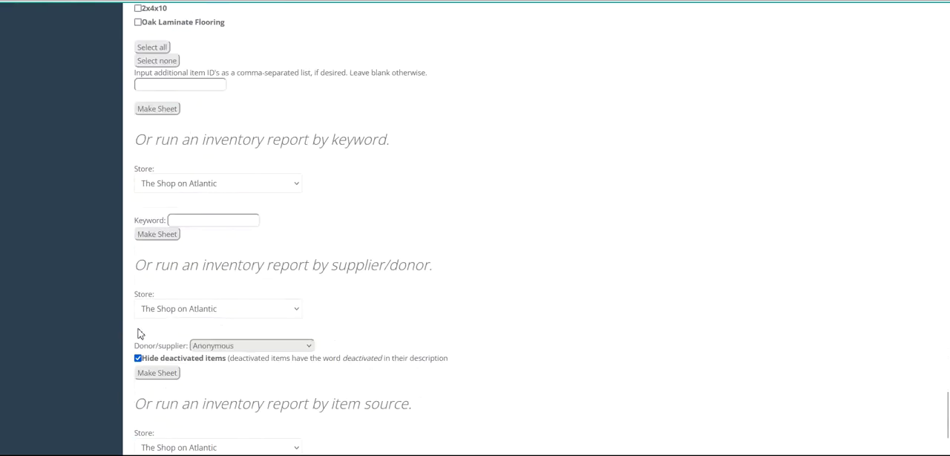
mouse_move(157, 234)
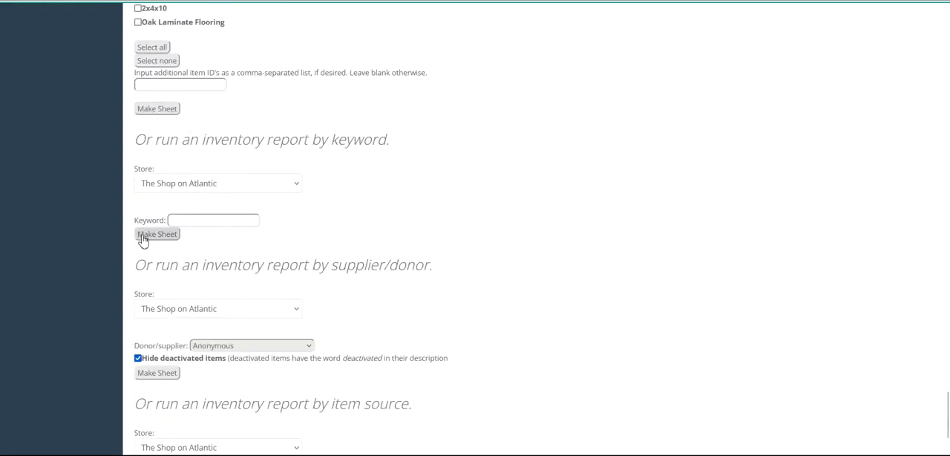
scroll("down", 3)
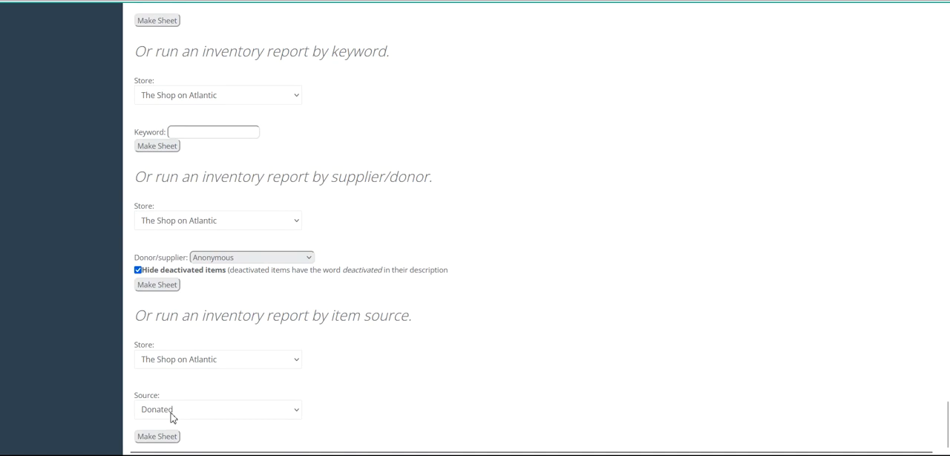
mouse_move(636, 306)
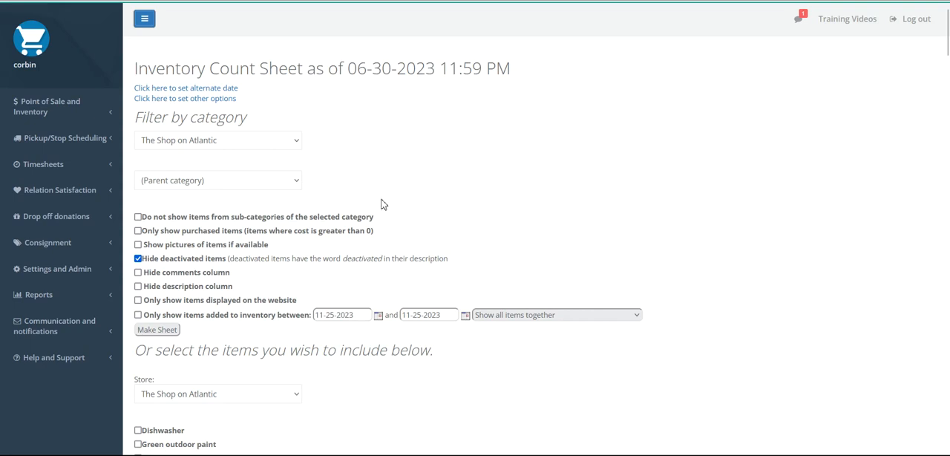
mouse_move(379, 156)
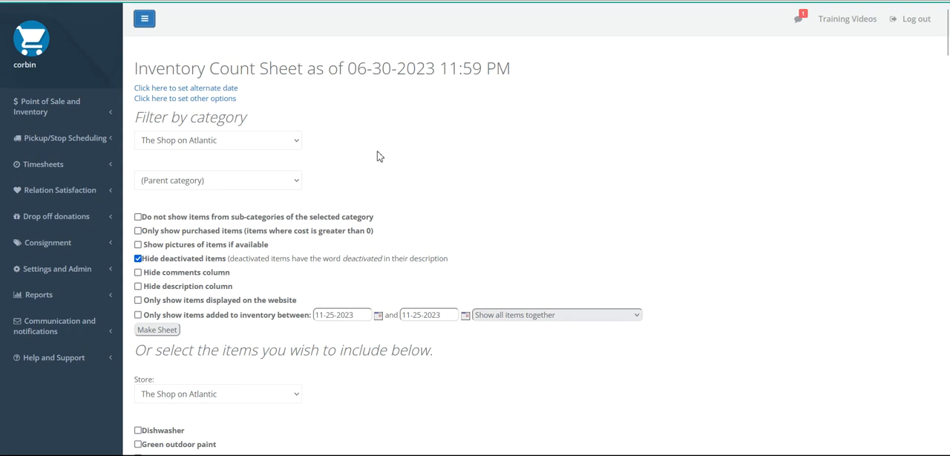
mouse_move(290, 143)
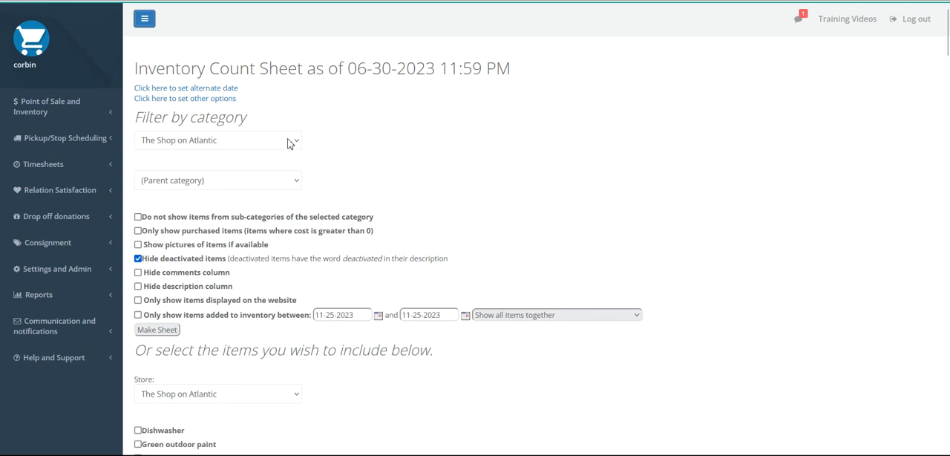
- Choose Nifty Thrifty as the store in the category filter
left_click(215, 139)
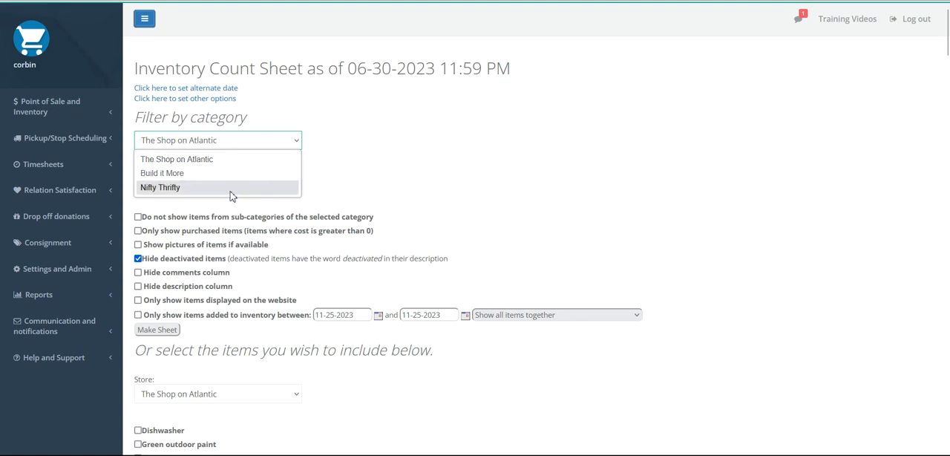
left_click(160, 187)
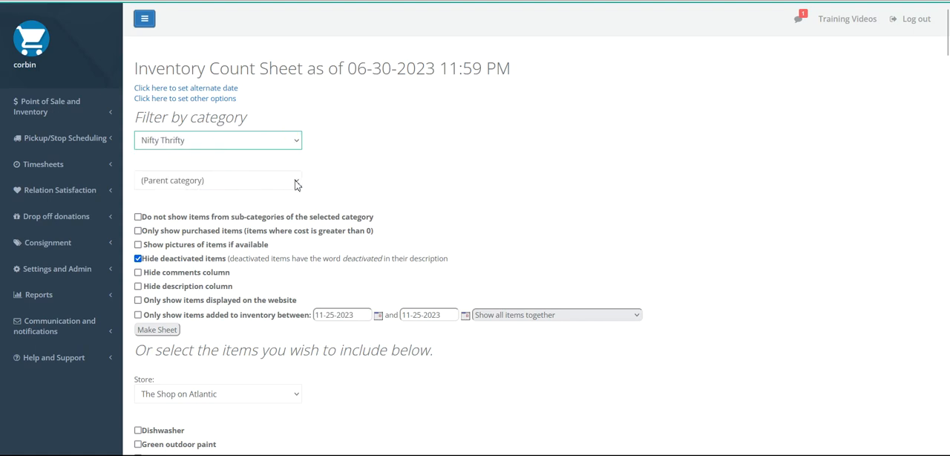
left_click(218, 180)
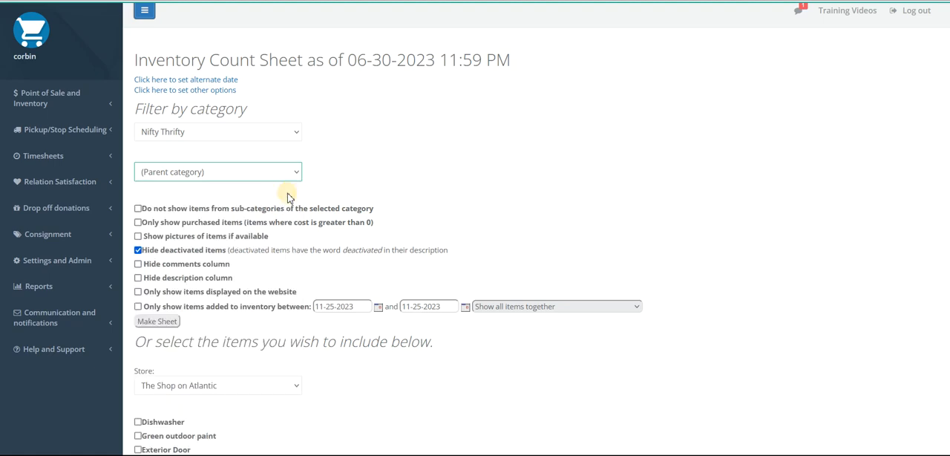
mouse_move(210, 174)
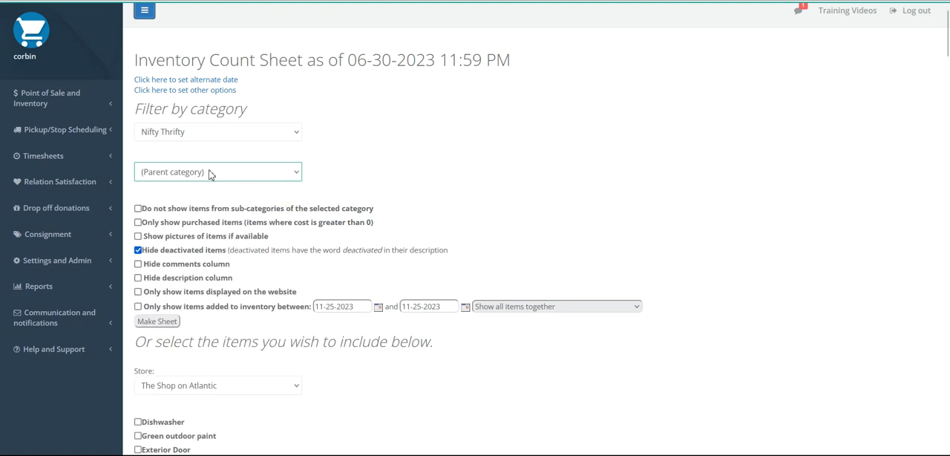
mouse_move(221, 198)
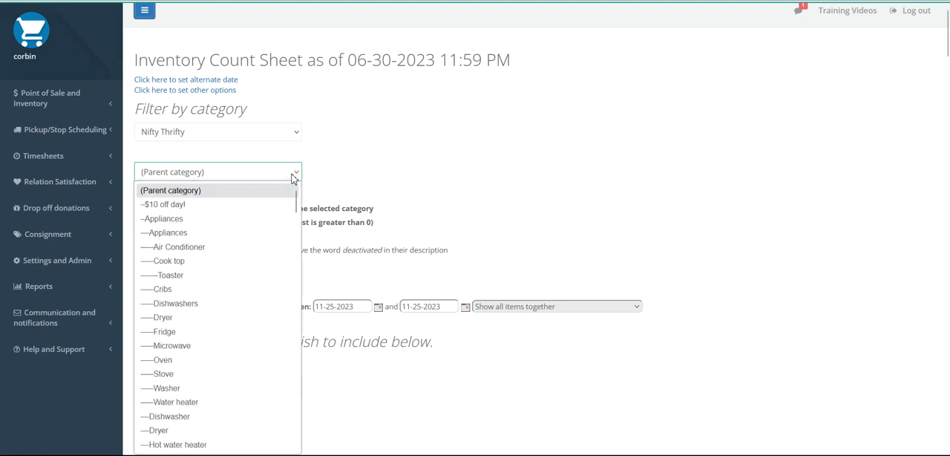
mouse_move(241, 219)
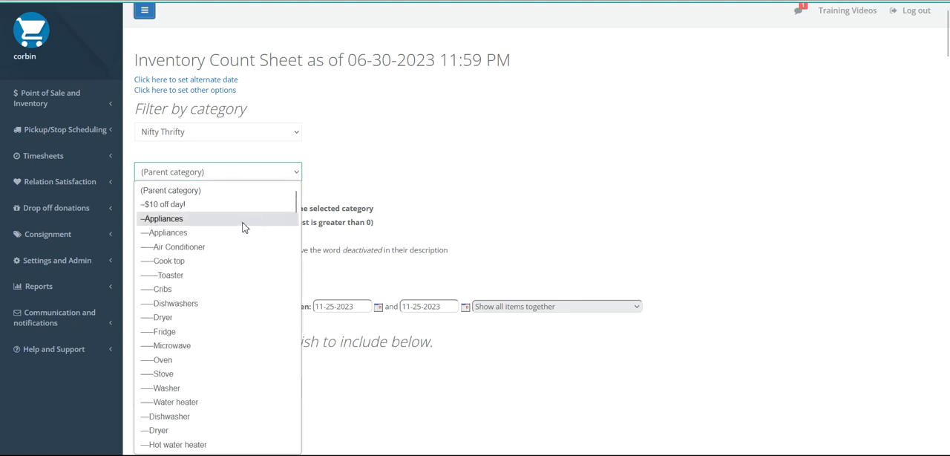
mouse_move(241, 232)
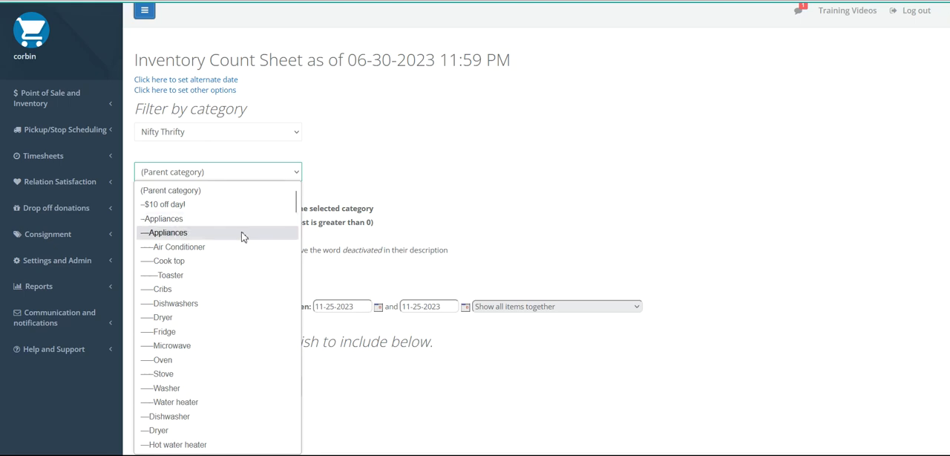
- Select Appliances as the parent category for the Nifty Thrifty filter
left_click(167, 232)
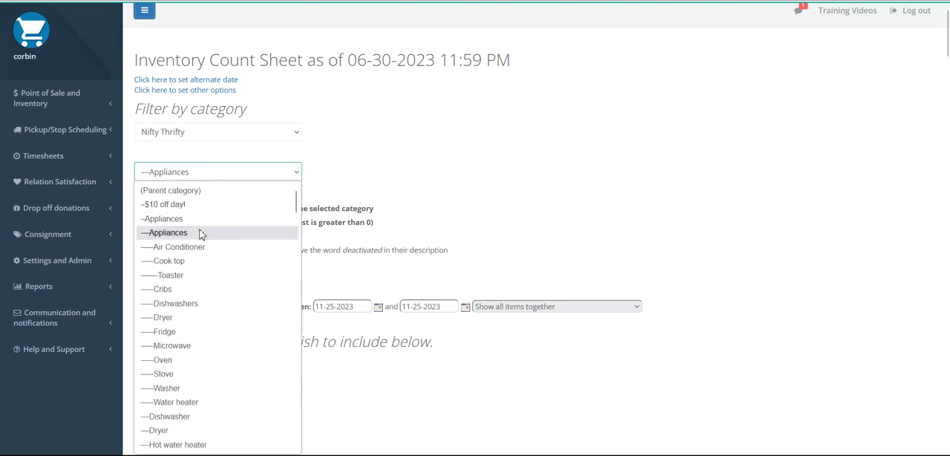
left_click(166, 232)
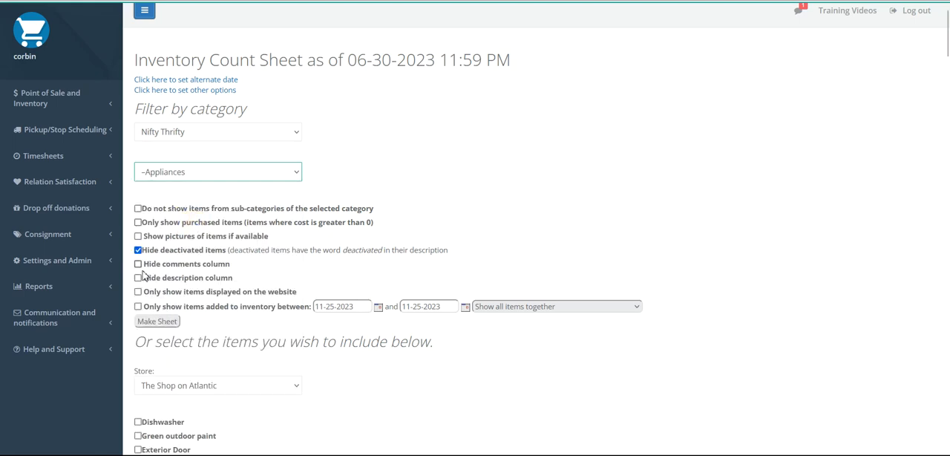
- Hide the description and comments columns and make the Appliances count sheet
left_click(137, 263)
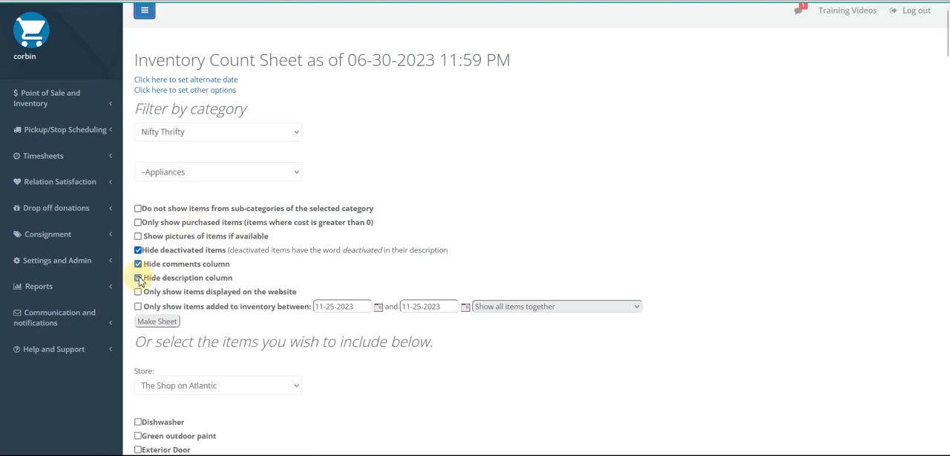
left_click(137, 276)
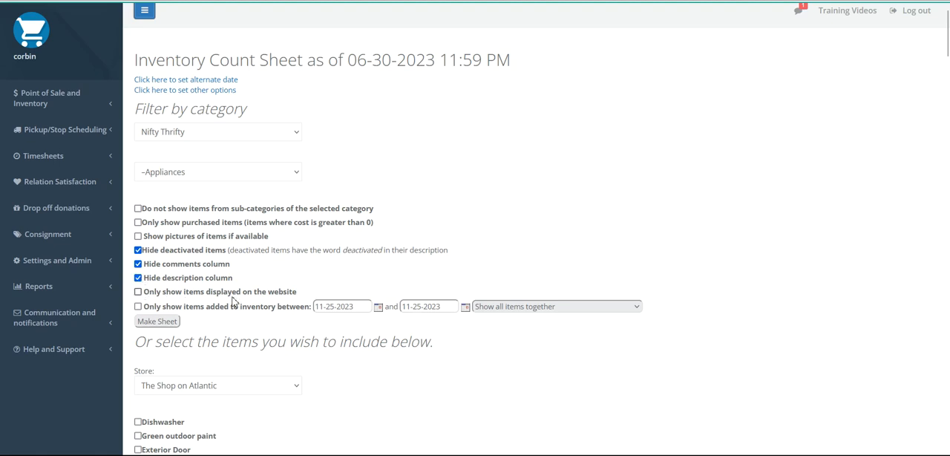
mouse_move(302, 298)
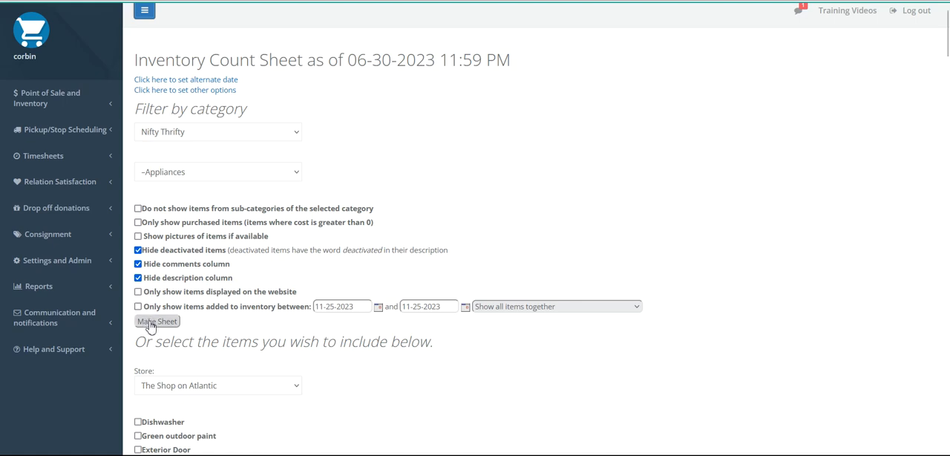
mouse_move(467, 238)
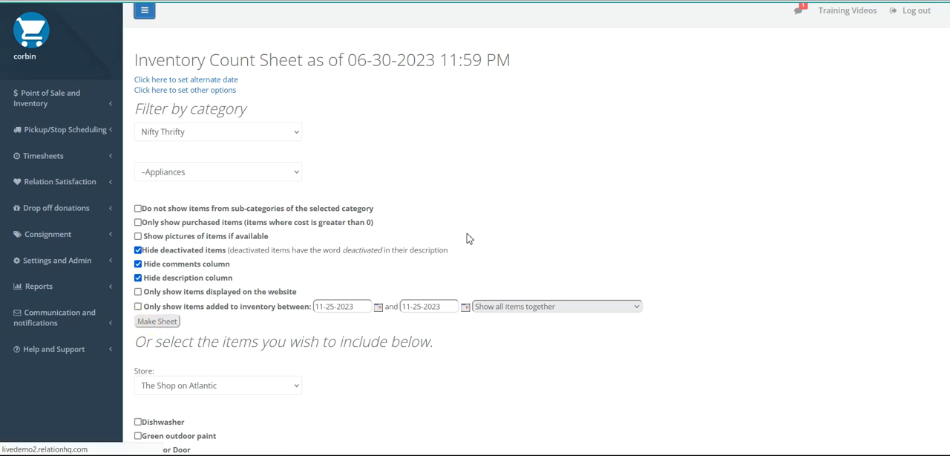
left_click(156, 321)
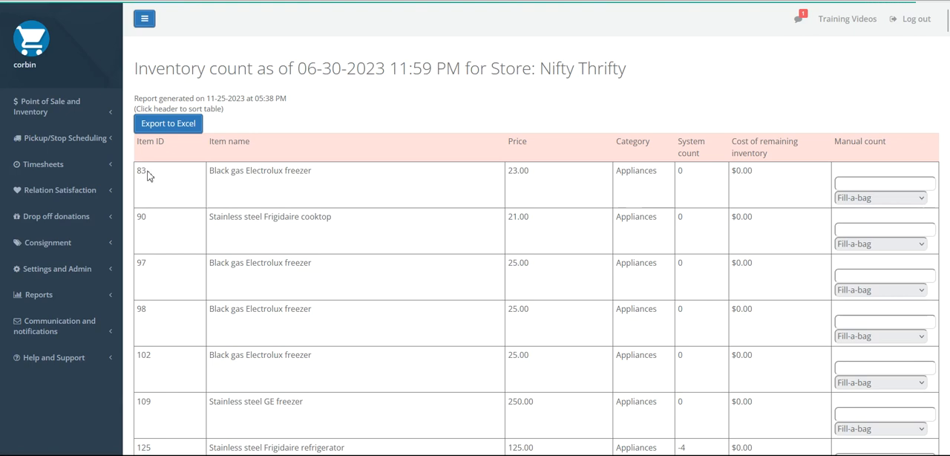
double_click(141, 170)
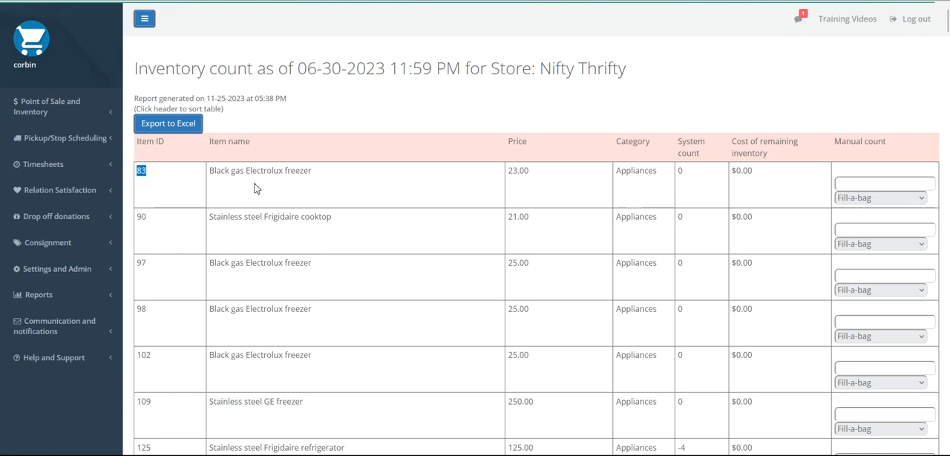
double_click(259, 170)
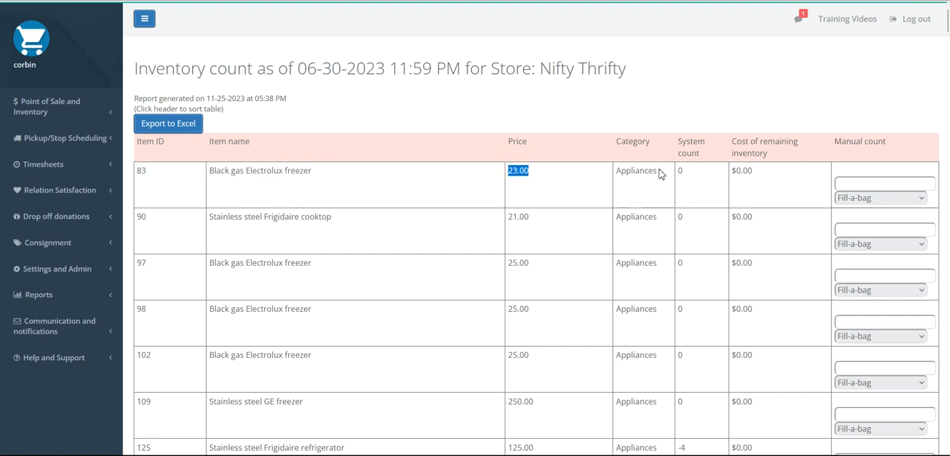
left_click(679, 170)
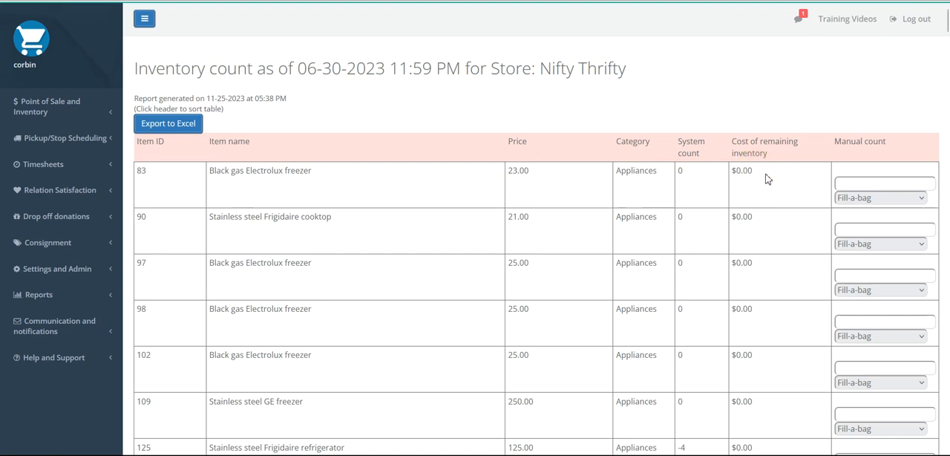
double_click(742, 170)
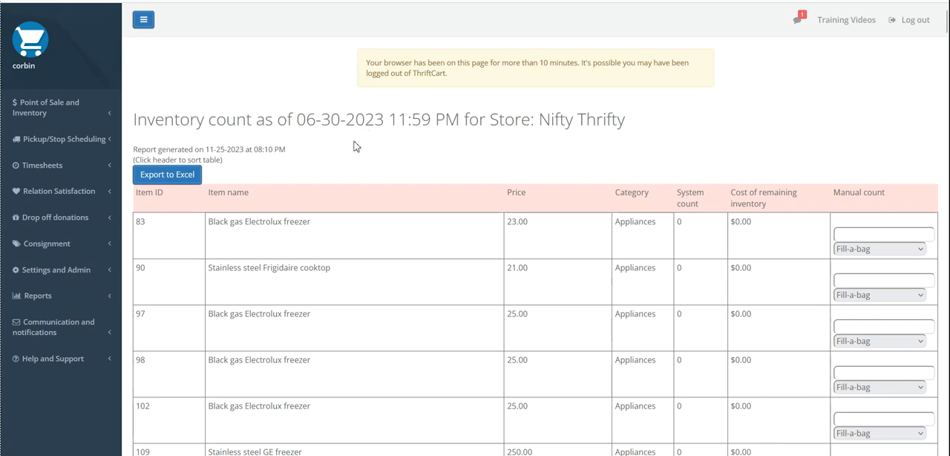
mouse_move(186, 184)
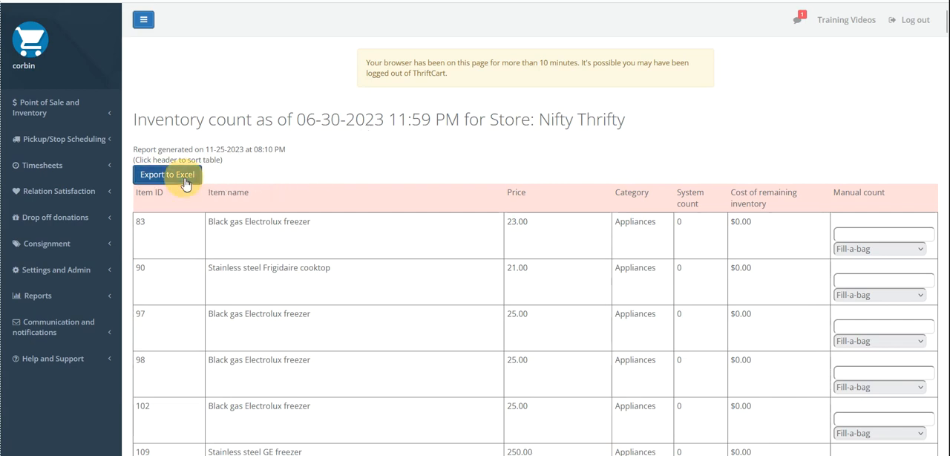
- Export the Nifty Thrifty Appliances count sheet to Excel
left_click(167, 174)
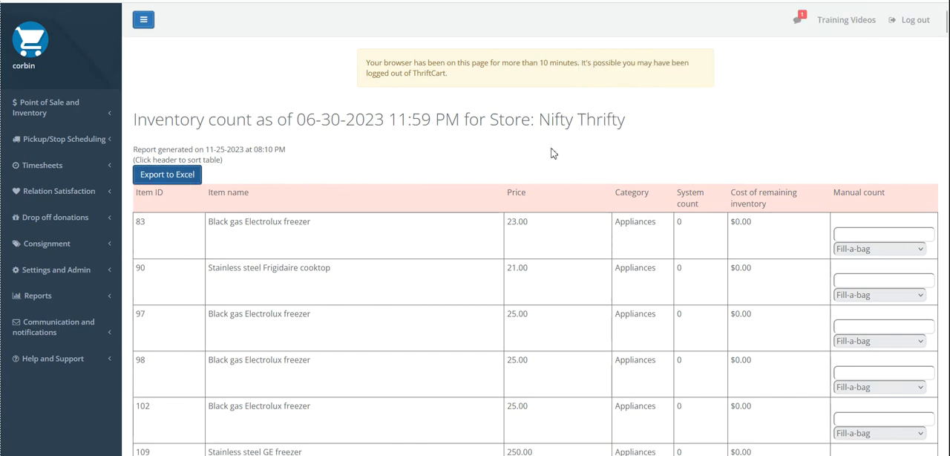
mouse_move(556, 158)
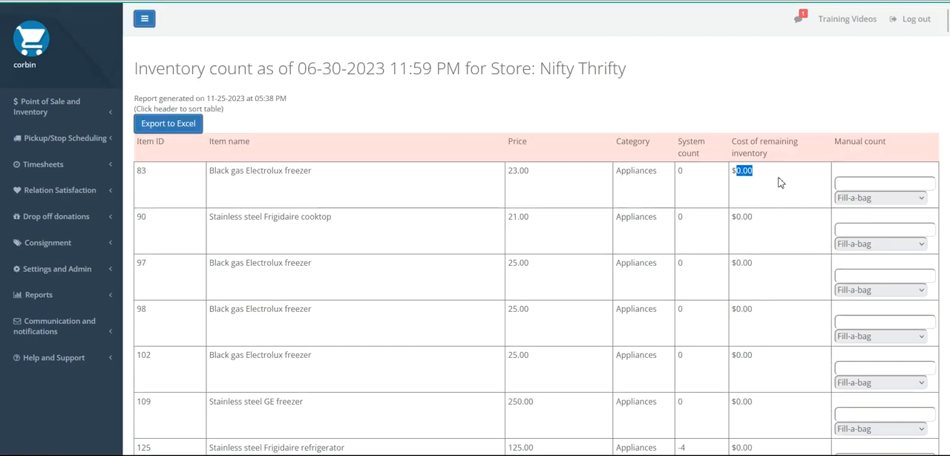
mouse_move(691, 382)
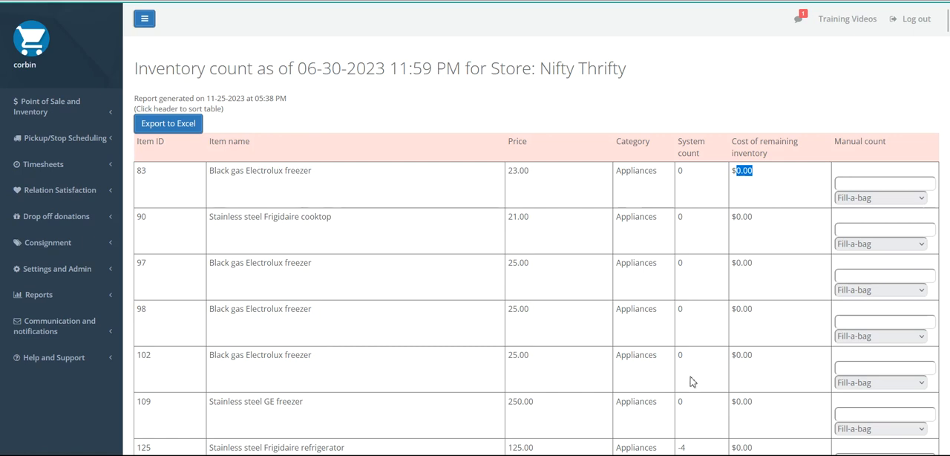
mouse_move(698, 184)
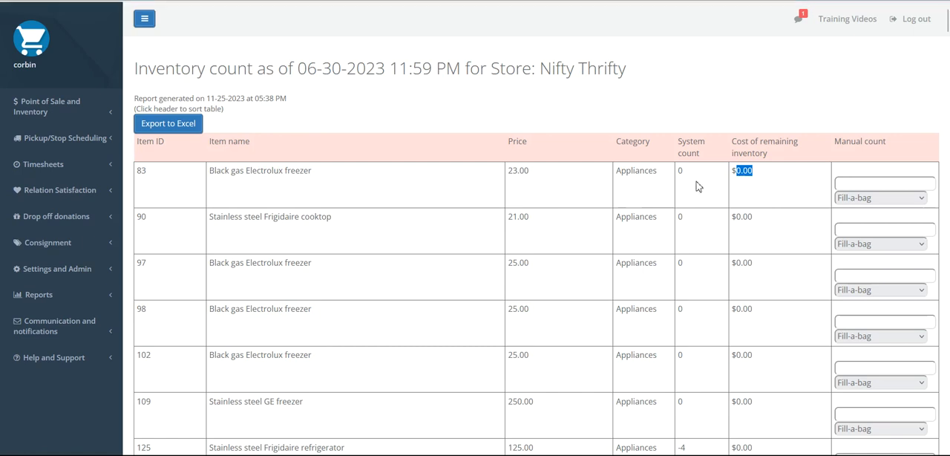
- Scroll to the Frigidaire refrigerator row and highlight its -4 system count
scroll("down", 3)
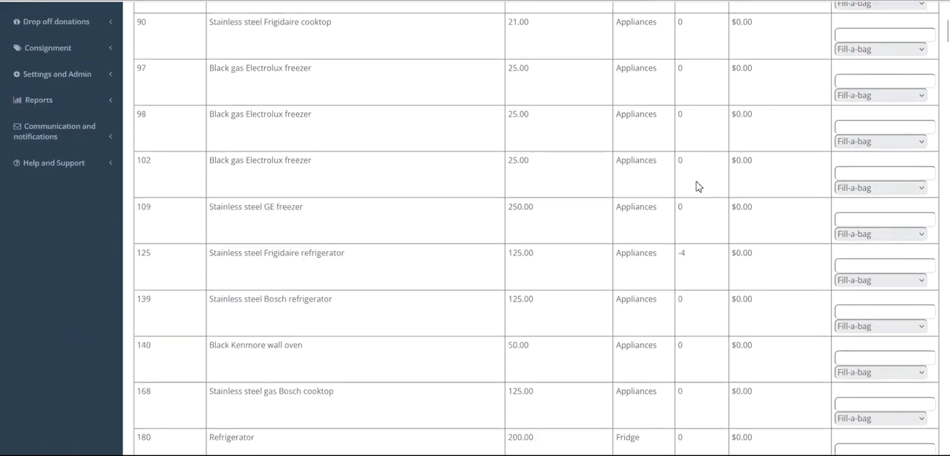
scroll("down", 3)
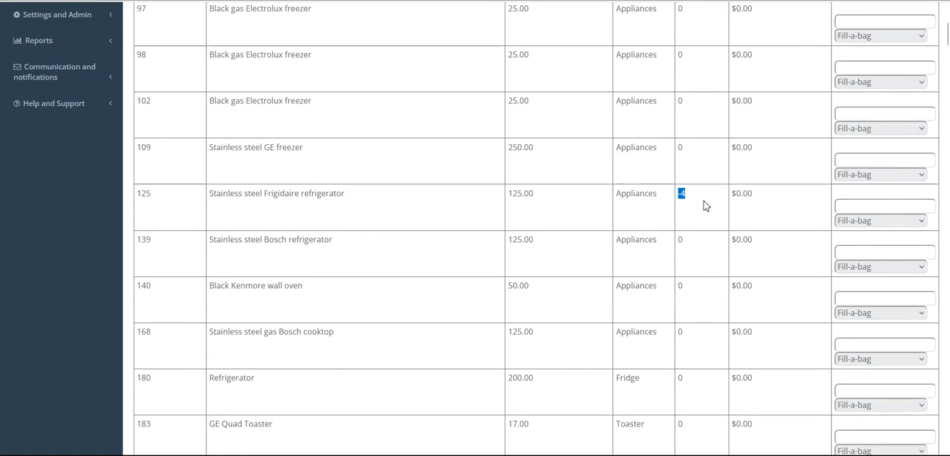
type("-4")
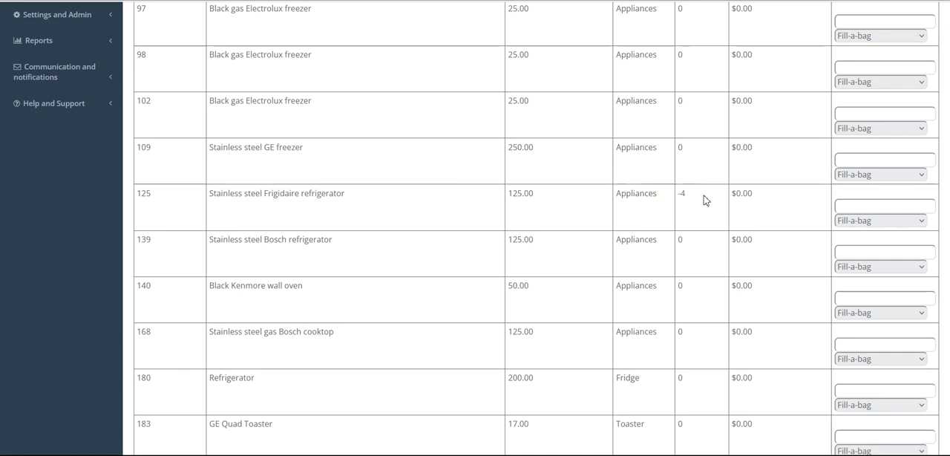
mouse_move(679, 200)
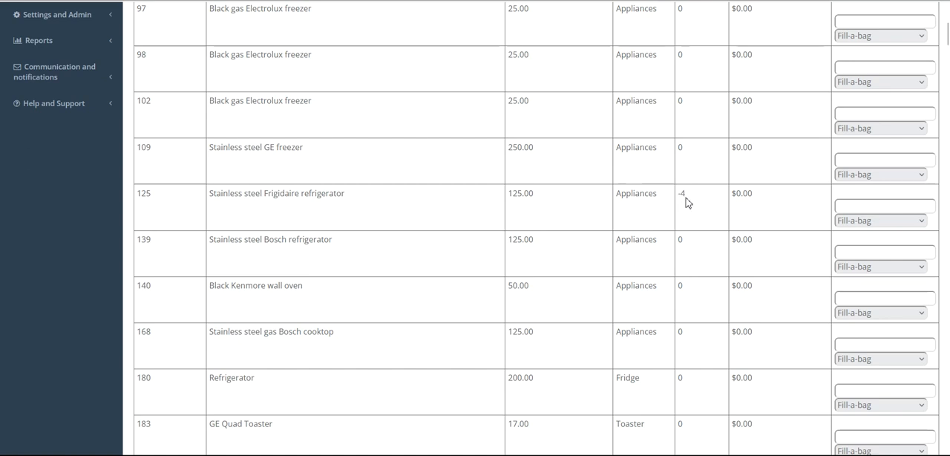
- Scroll down to the Air Conditioner rows at count 1 and the Brand New Toaster at -2
scroll("down", 3)
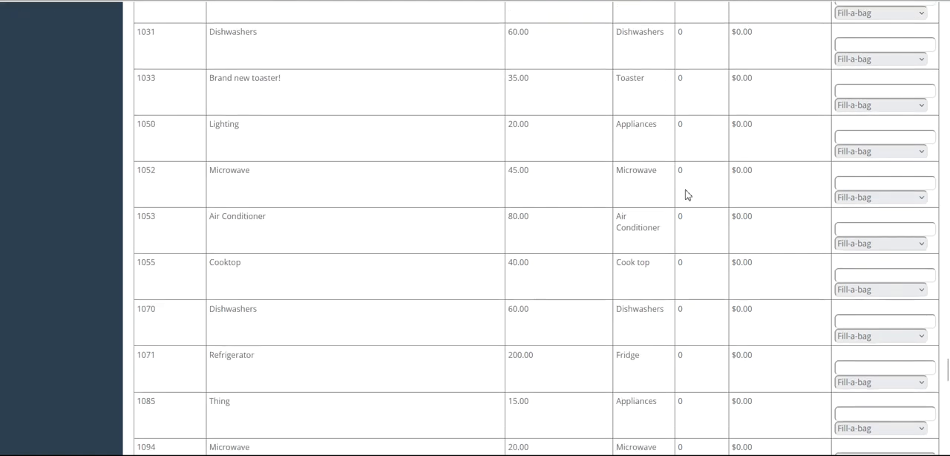
scroll("down", 3)
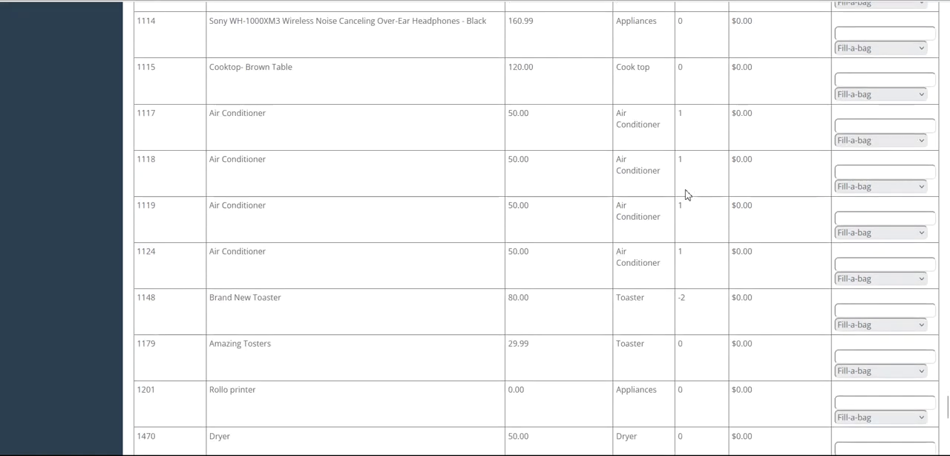
mouse_move(688, 119)
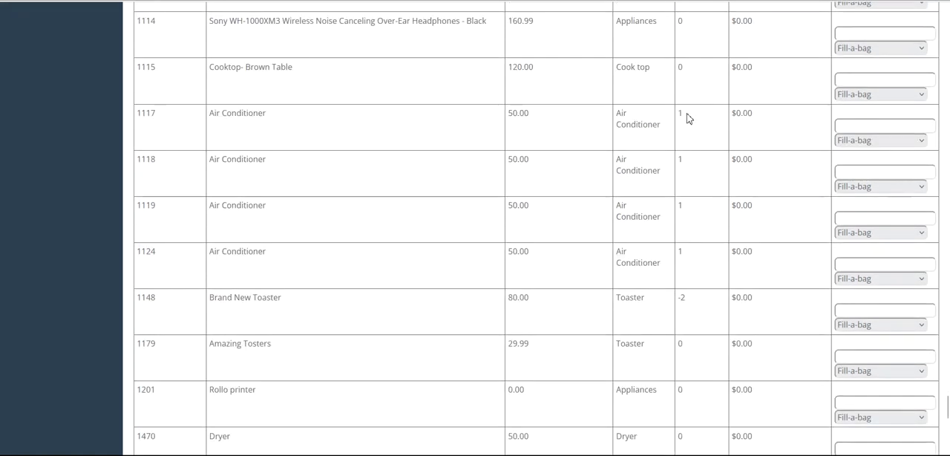
mouse_move(697, 122)
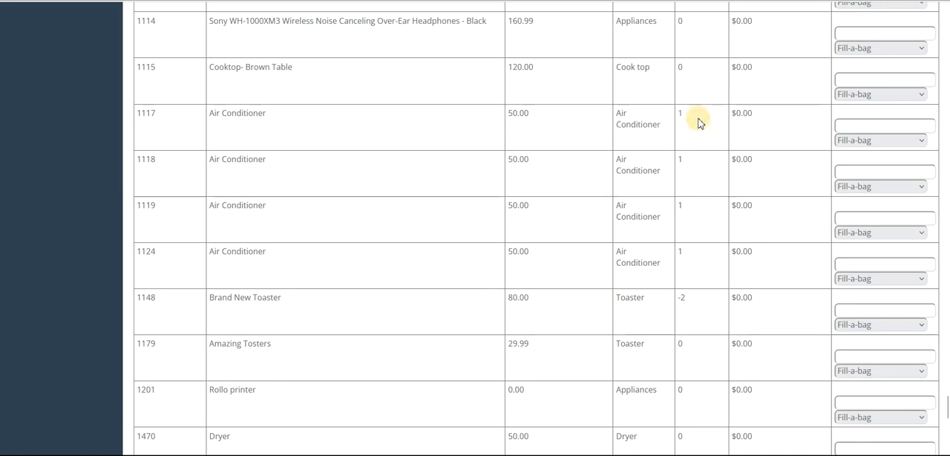
mouse_move(699, 123)
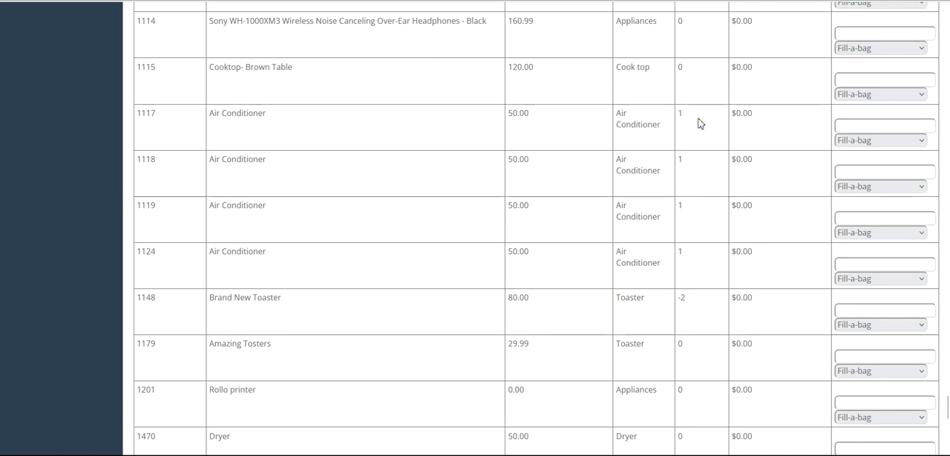
mouse_move(711, 161)
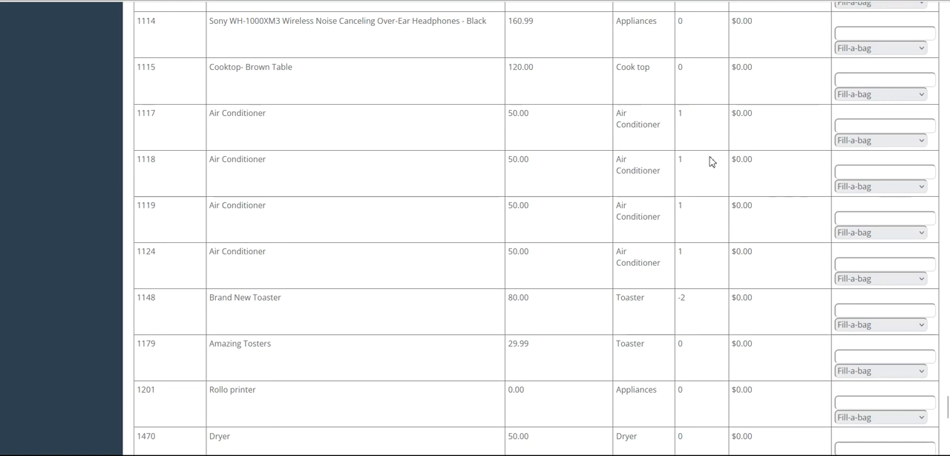
- Reach the TOTAL row and highlight the $-855.59 retail value and $-26.54 cost
scroll("down", 3)
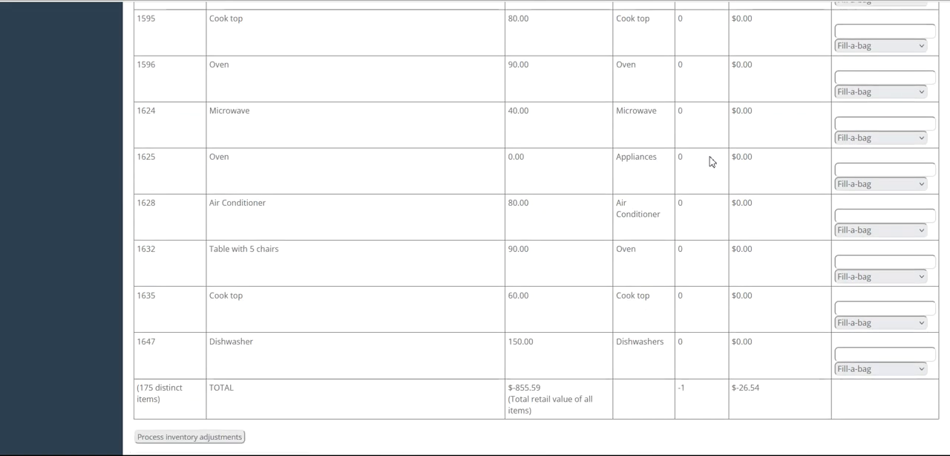
mouse_move(136, 391)
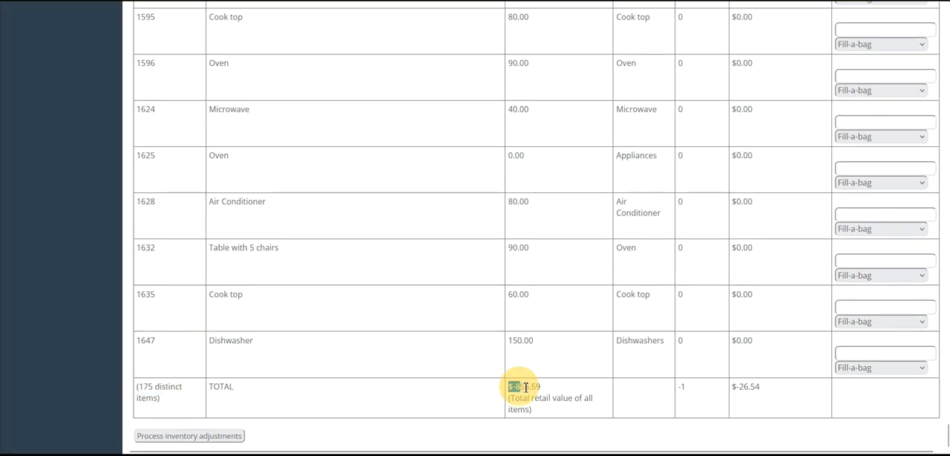
double_click(524, 386)
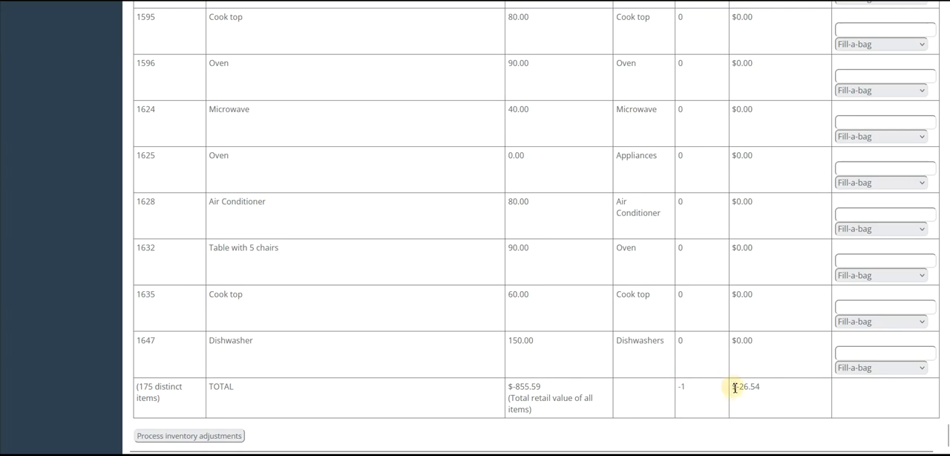
double_click(744, 386)
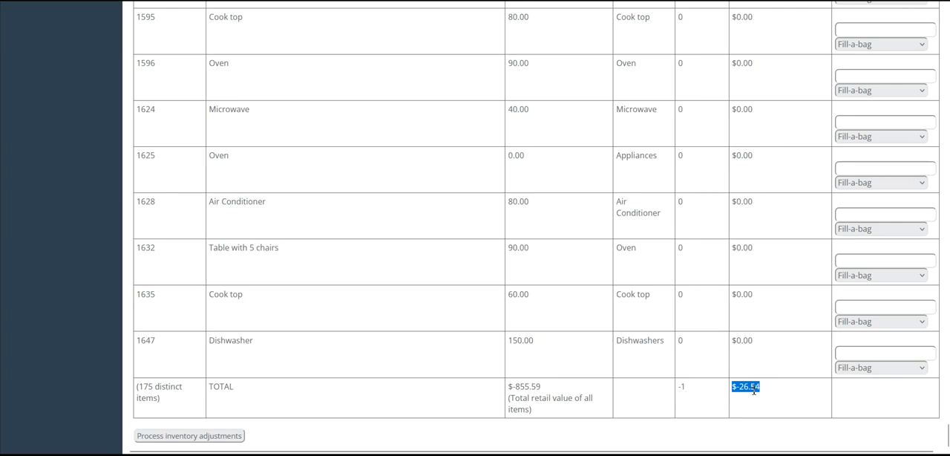
left_click(772, 392)
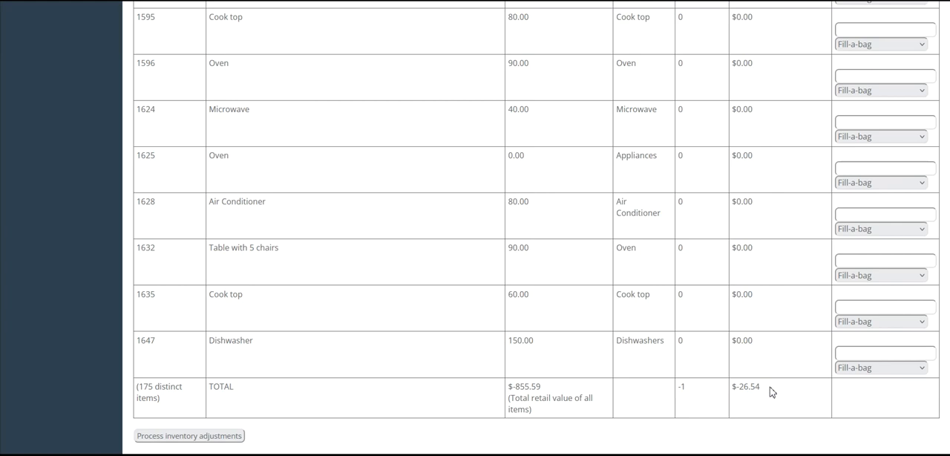
mouse_move(677, 403)
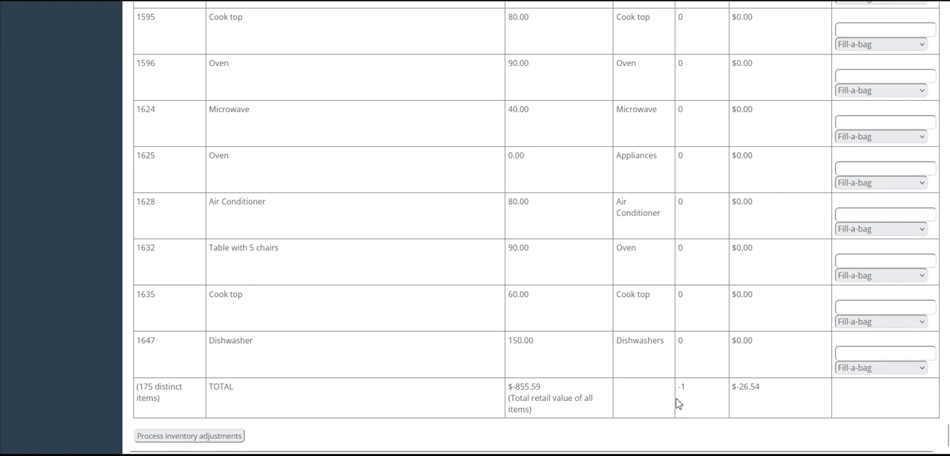
mouse_move(691, 401)
type("175 di")
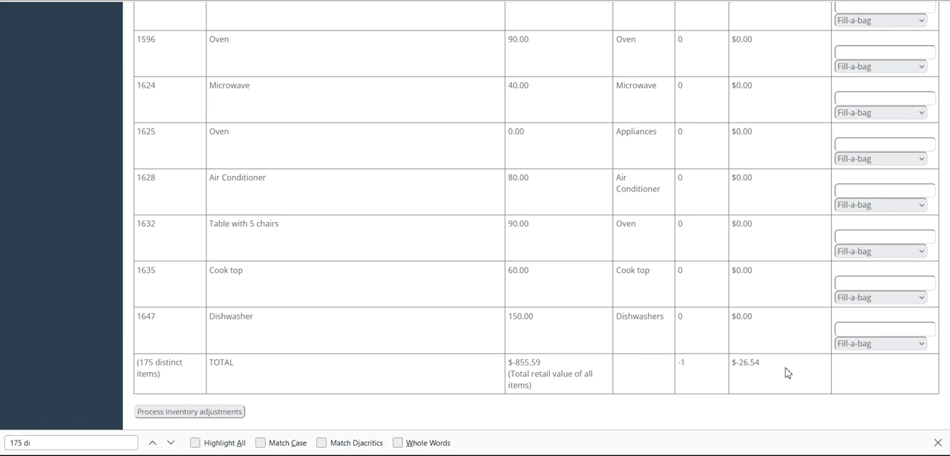
mouse_move(692, 159)
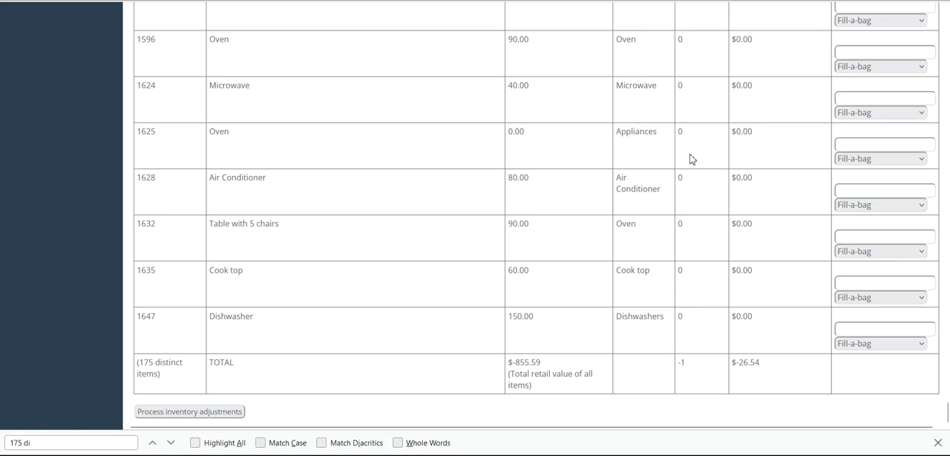
mouse_move(695, 316)
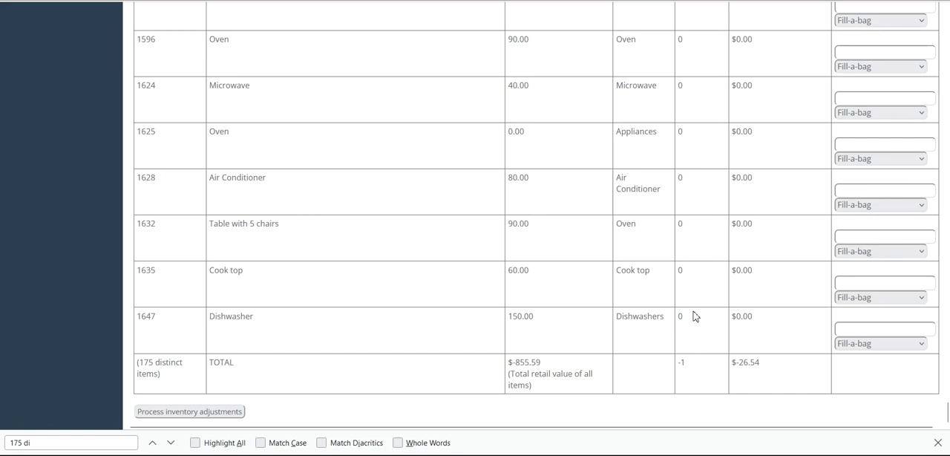
mouse_move(851, 399)
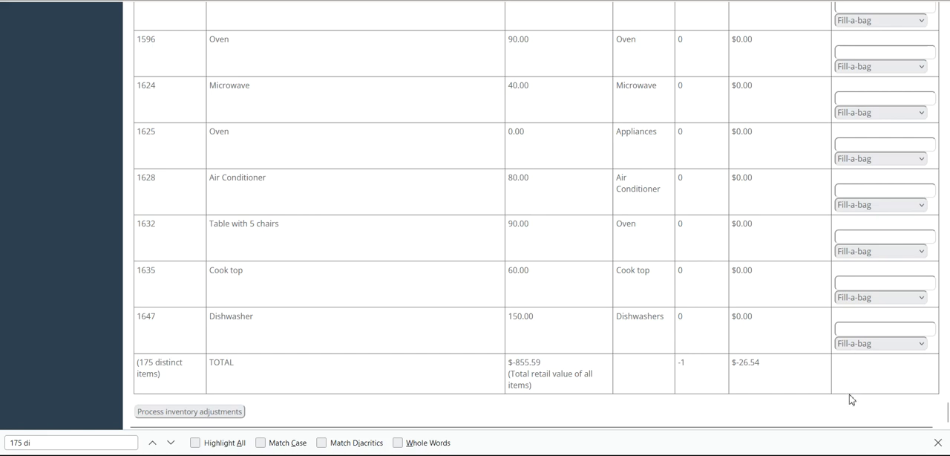
mouse_move(878, 403)
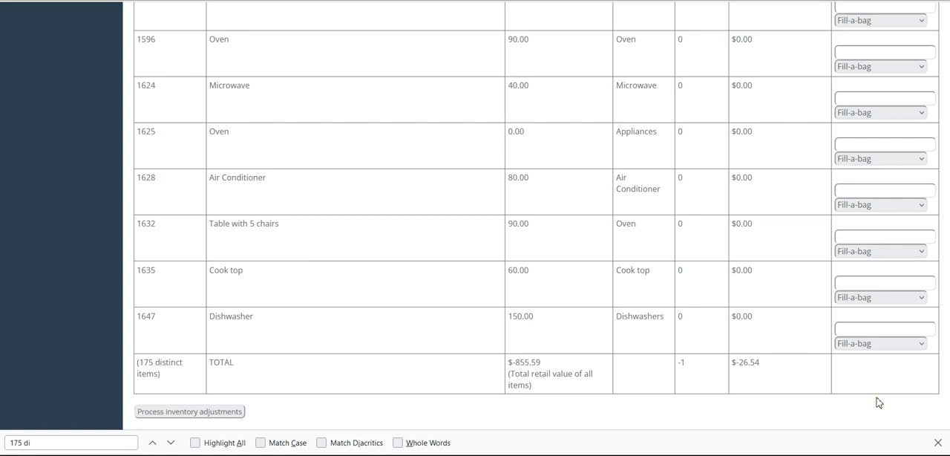
mouse_move(76, 178)
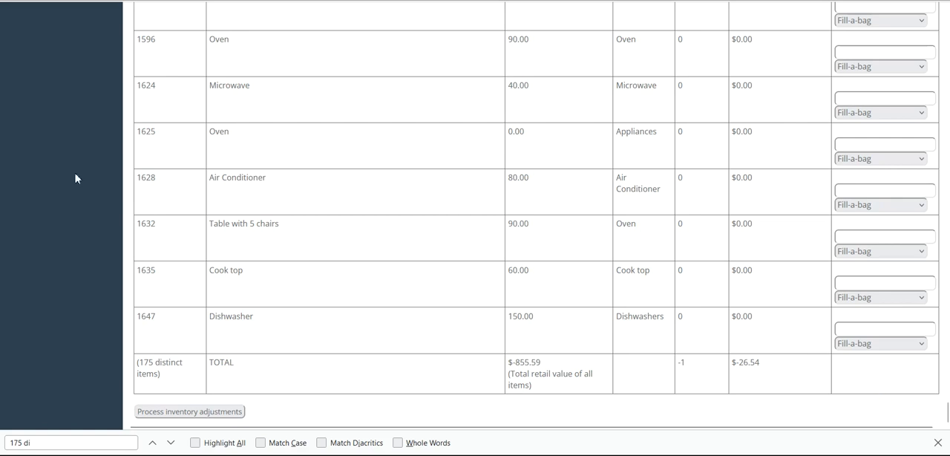
- Set other options to hide items with a count of 0 and with negative counts
scroll("up", 3)
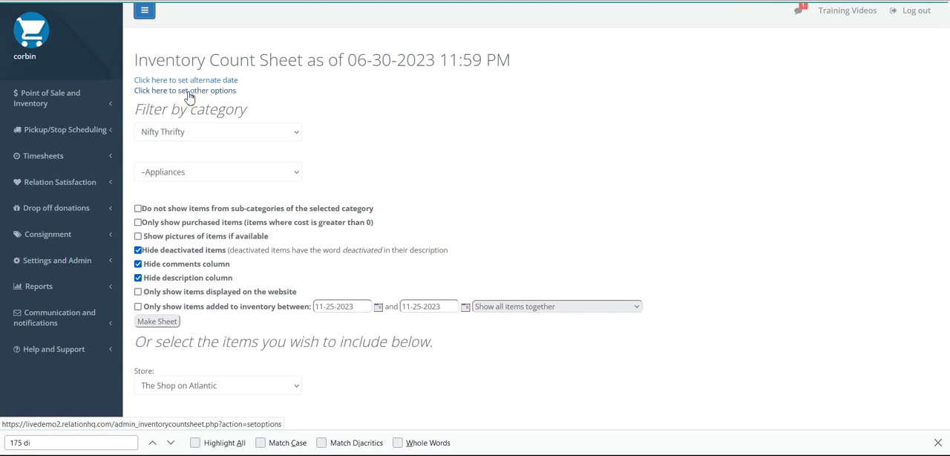
left_click(184, 90)
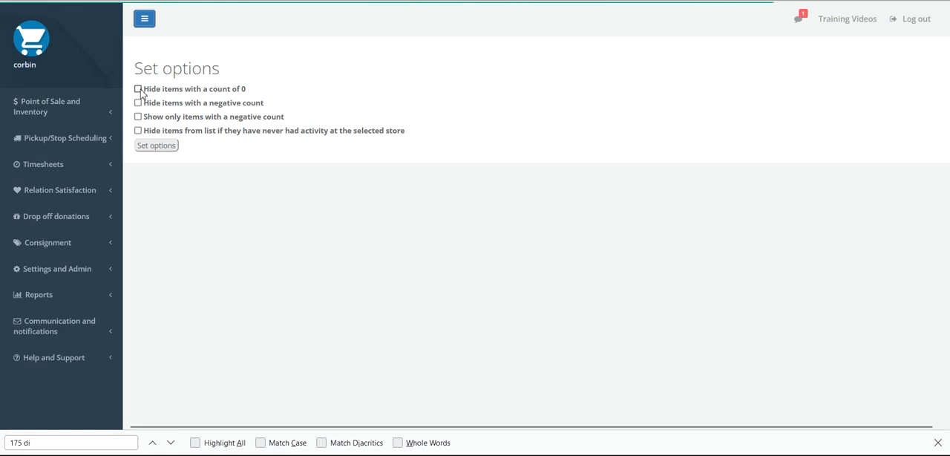
left_click(138, 88)
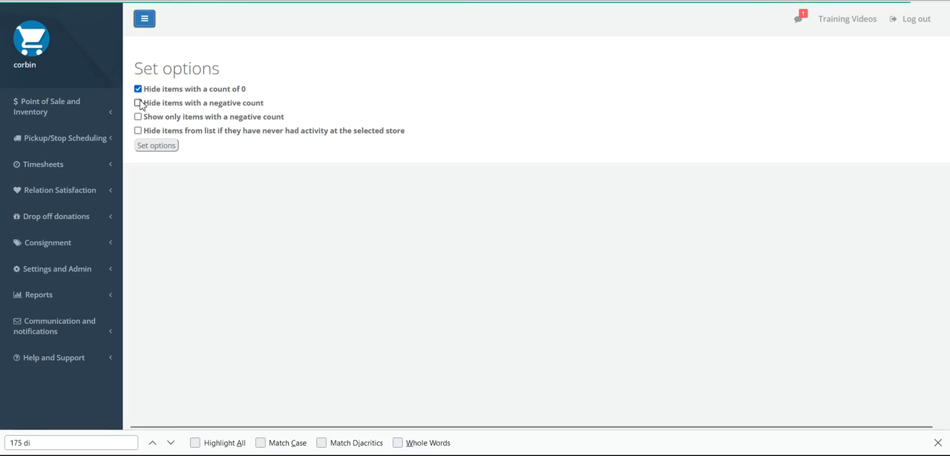
left_click(137, 102)
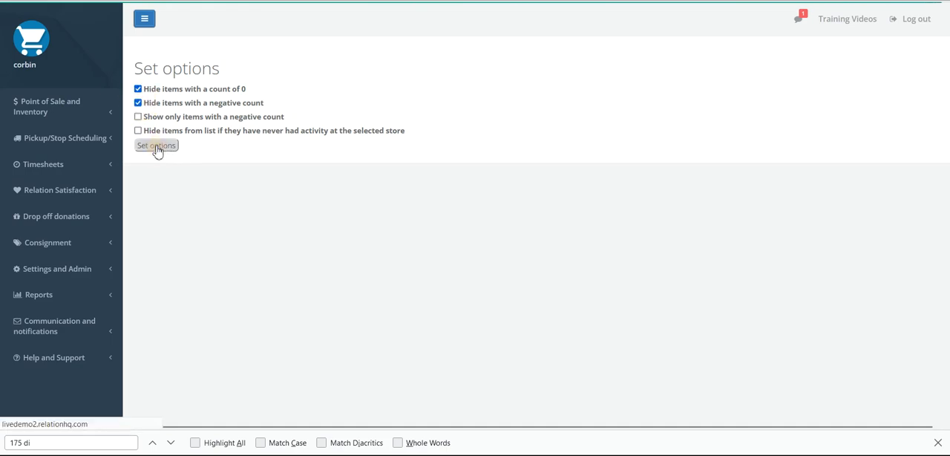
mouse_move(292, 144)
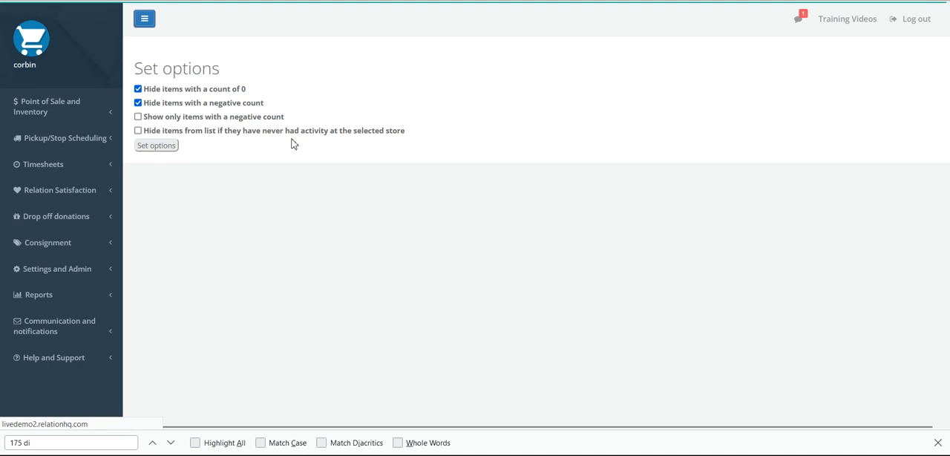
left_click(156, 145)
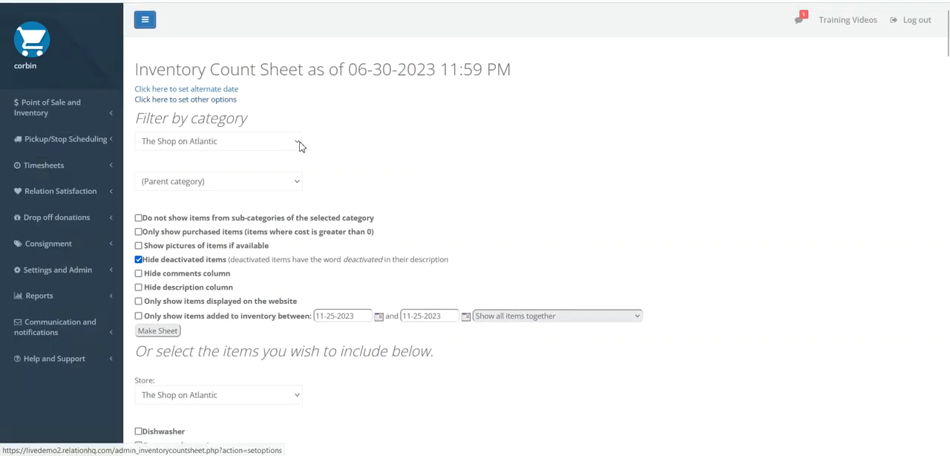
- Regenerate the count sheet for category Nifty Thrifty, subcategory Appliances, yielding 5 items totaling 13 units and $45.00 cost
left_click(218, 141)
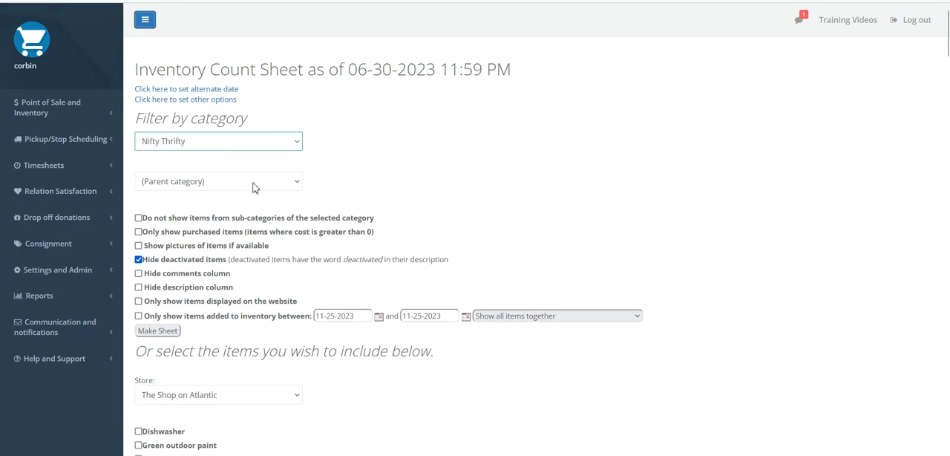
left_click(218, 181)
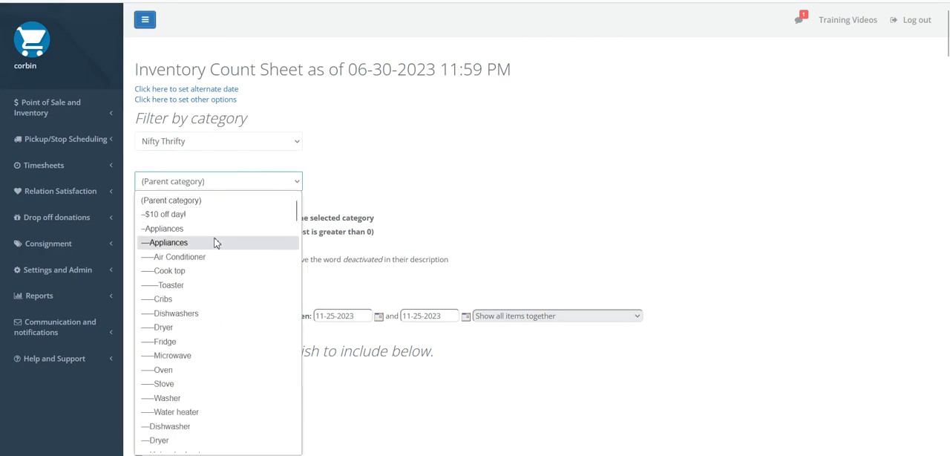
left_click(168, 242)
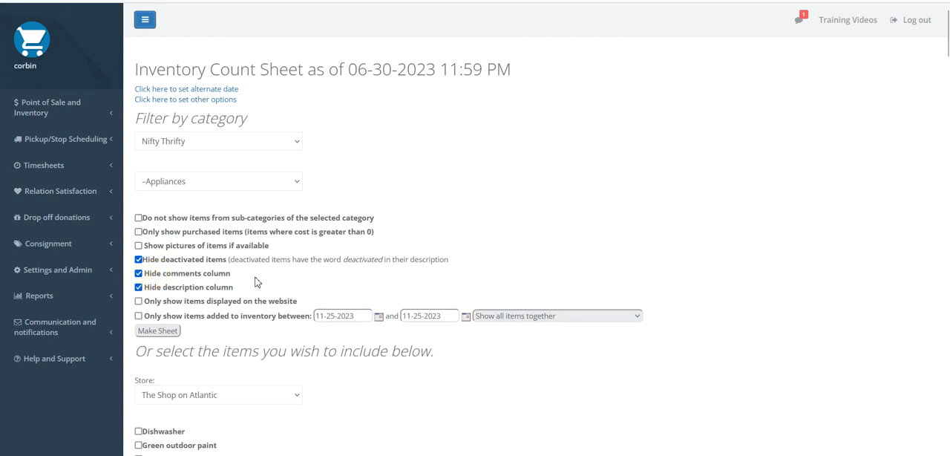
mouse_move(588, 249)
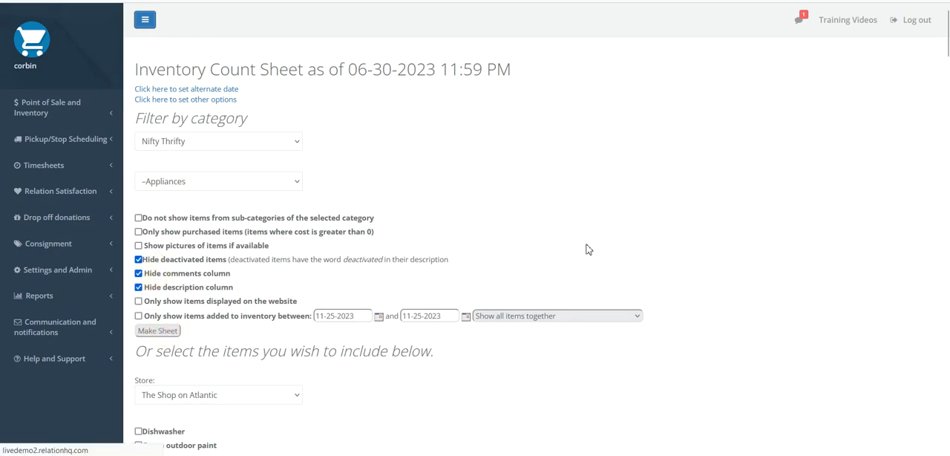
left_click(157, 330)
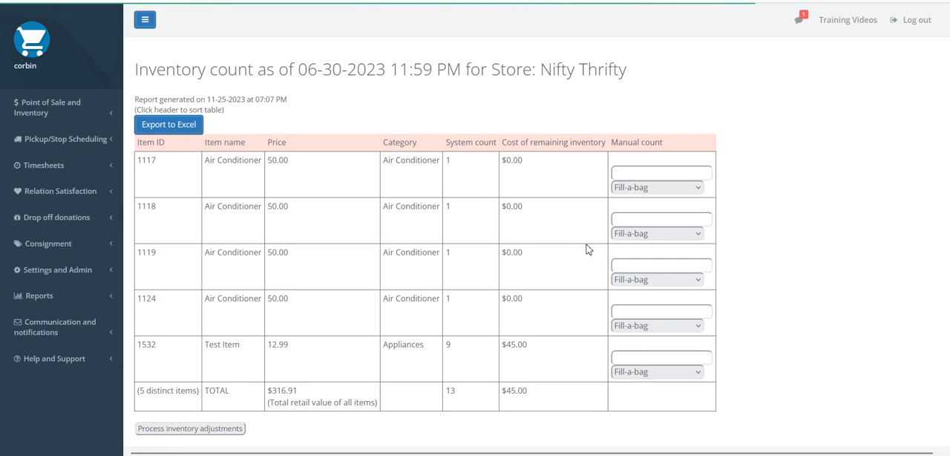
mouse_move(474, 158)
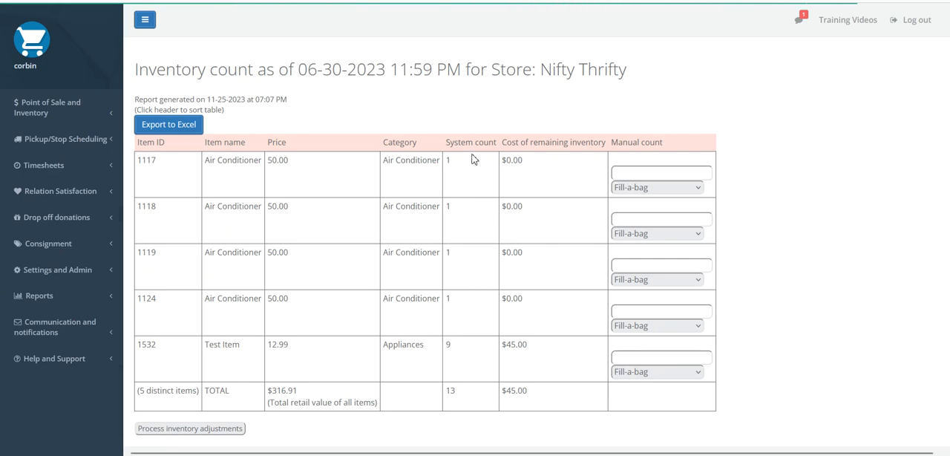
mouse_move(140, 394)
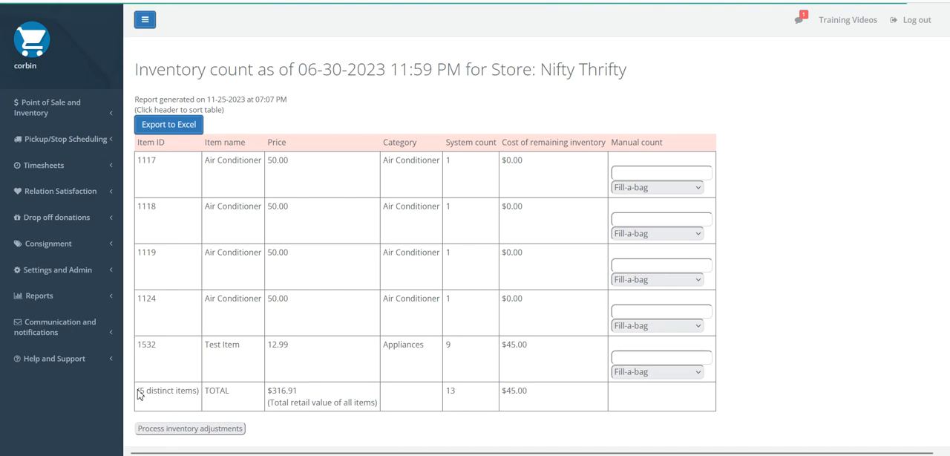
- Point out the sheet totals ($316.91 retail, 13 units, $45.00 cost) and Test Item ID 1532
double_click(167, 390)
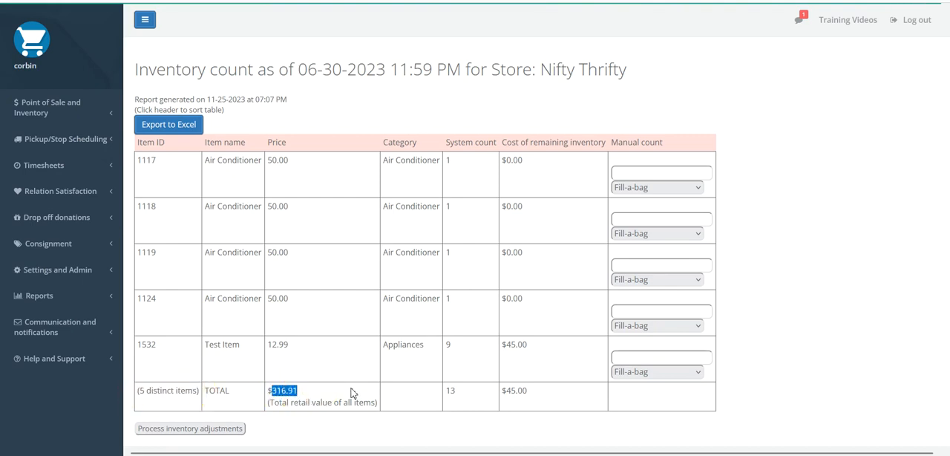
mouse_move(448, 388)
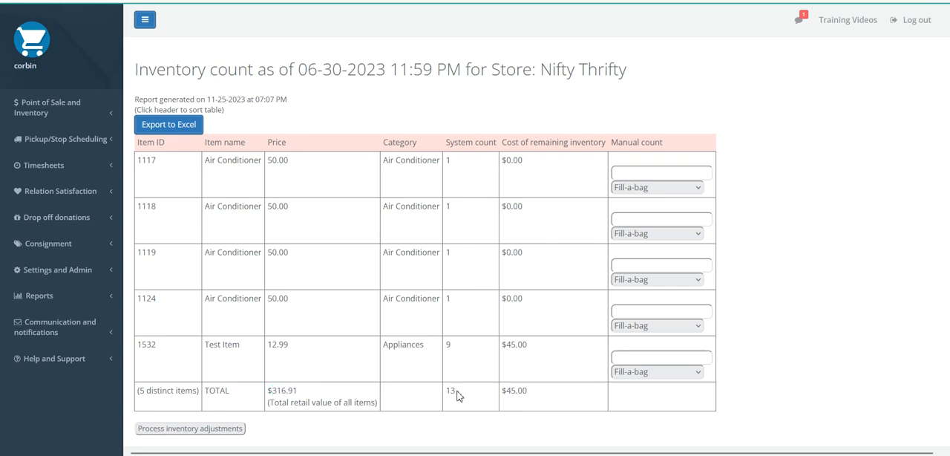
double_click(514, 390)
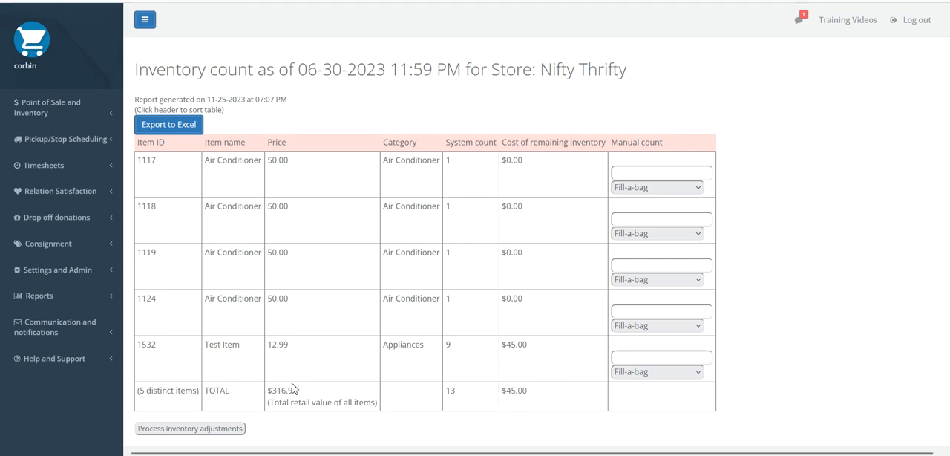
mouse_move(456, 397)
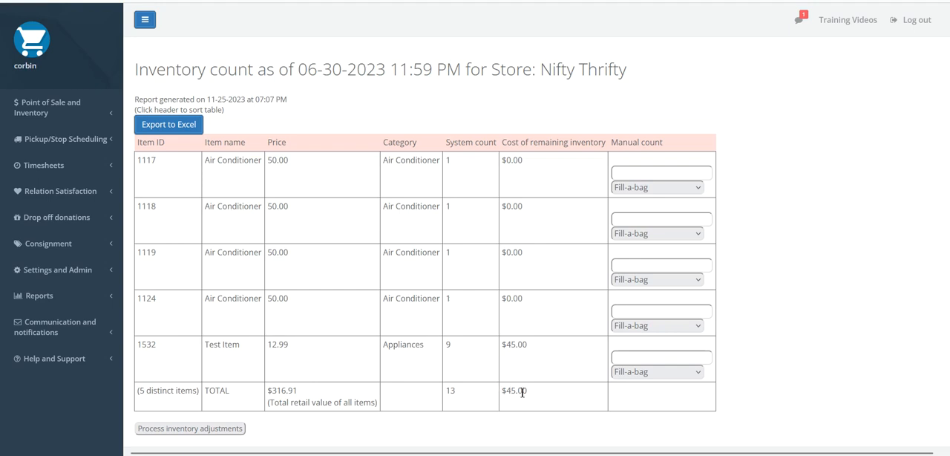
mouse_move(537, 398)
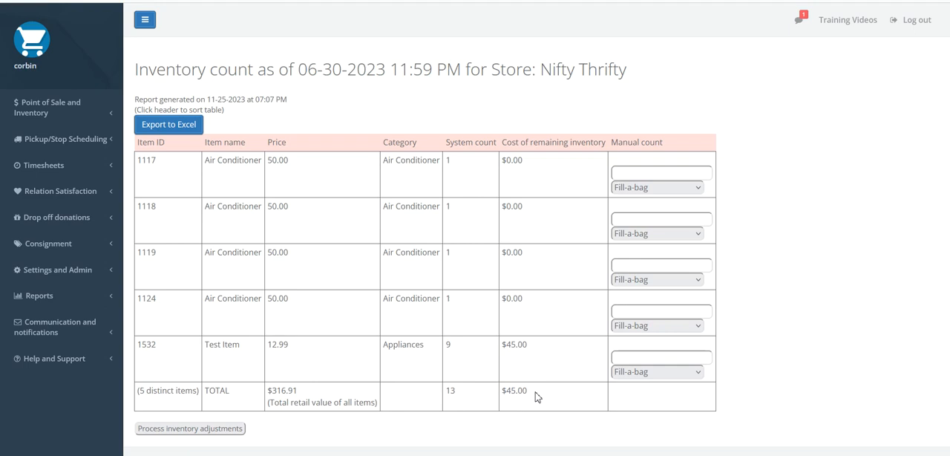
double_click(156, 391)
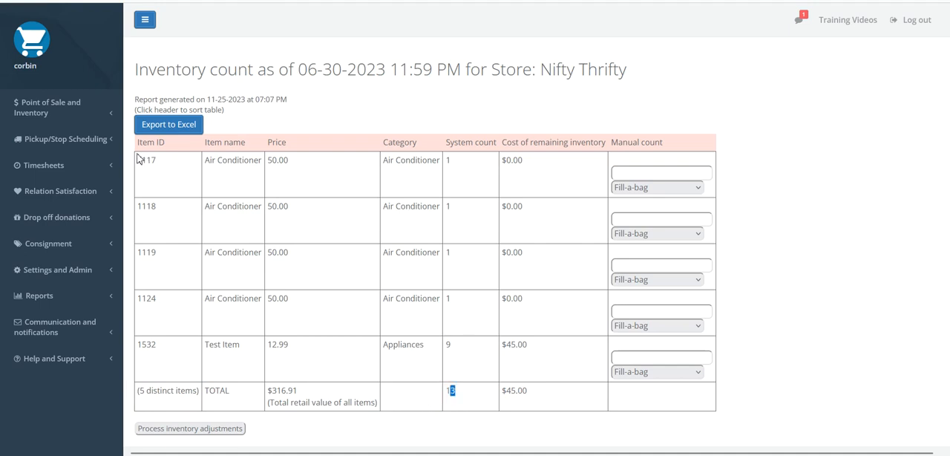
mouse_move(406, 334)
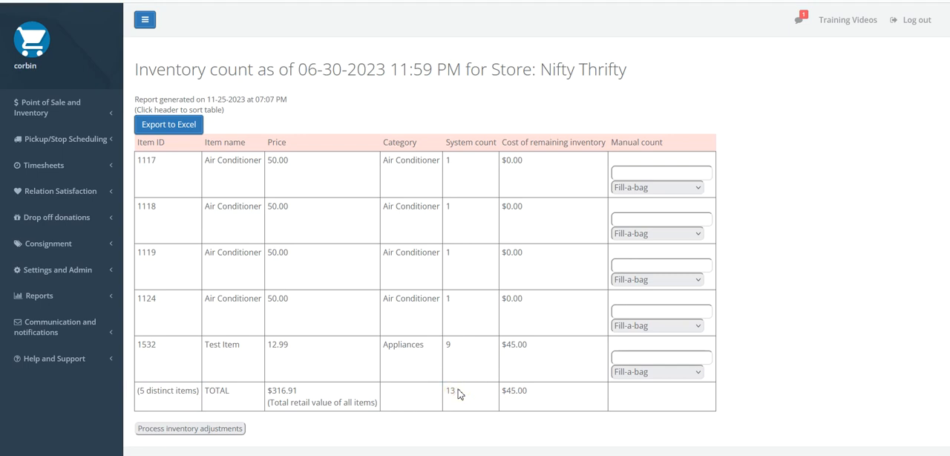
mouse_move(428, 376)
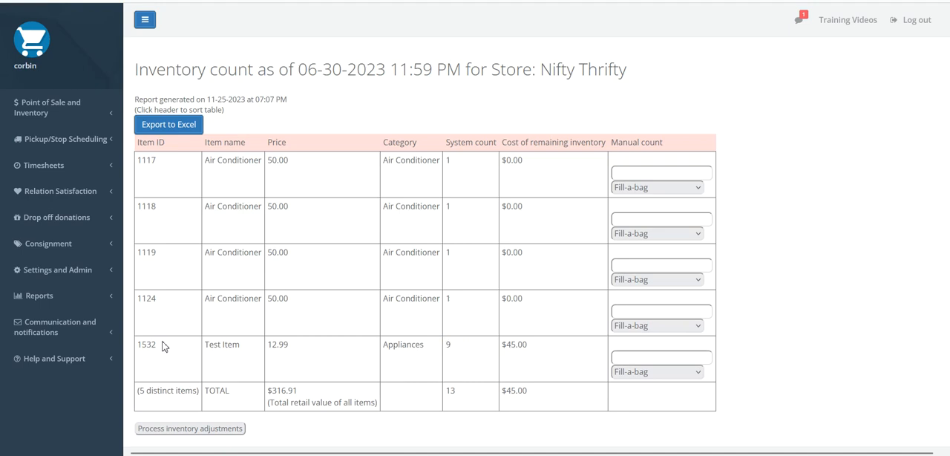
double_click(146, 344)
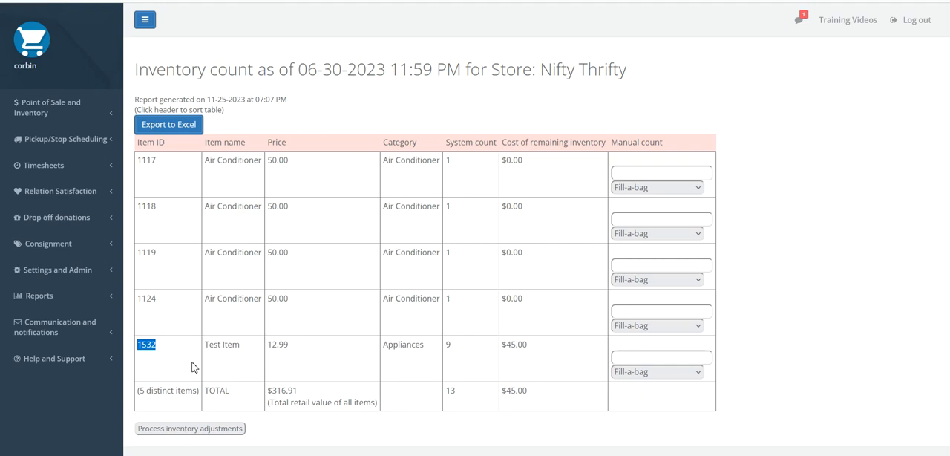
mouse_move(273, 100)
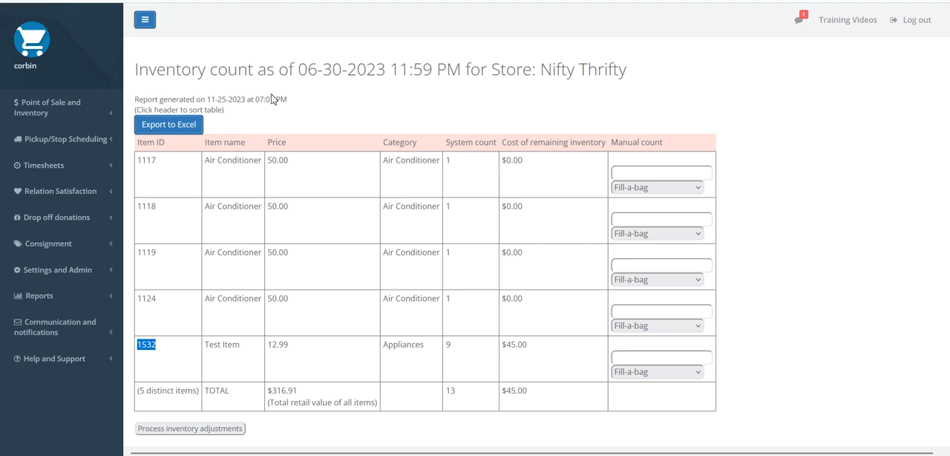